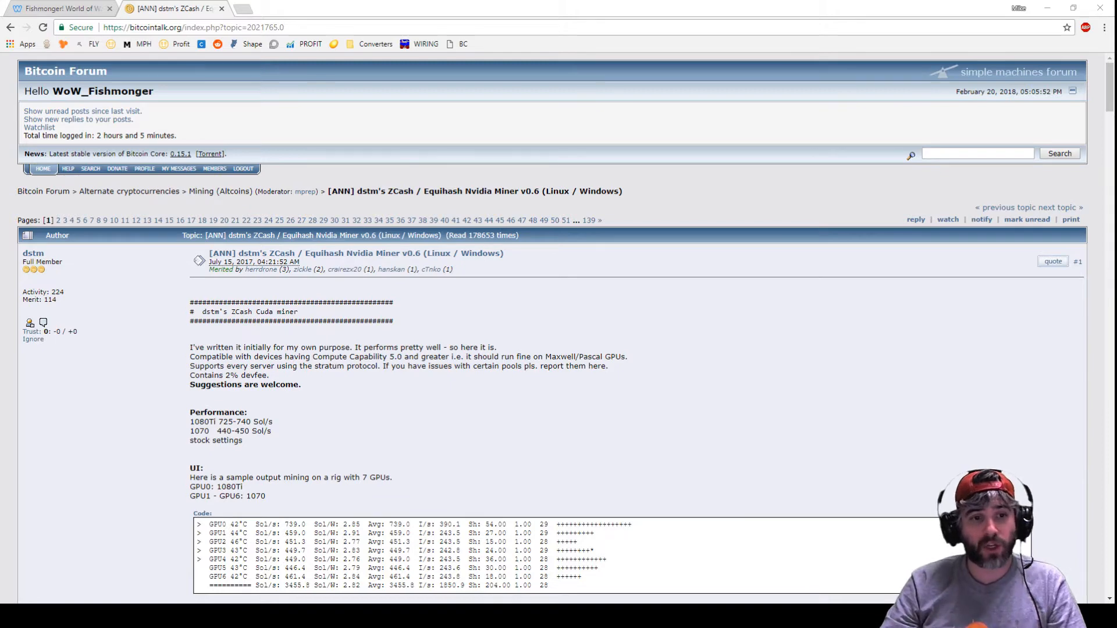
- Scroll through the current web page before switching sites
{"action": "scroll", "scroll_direction": "down", "scroll_amount": 3}
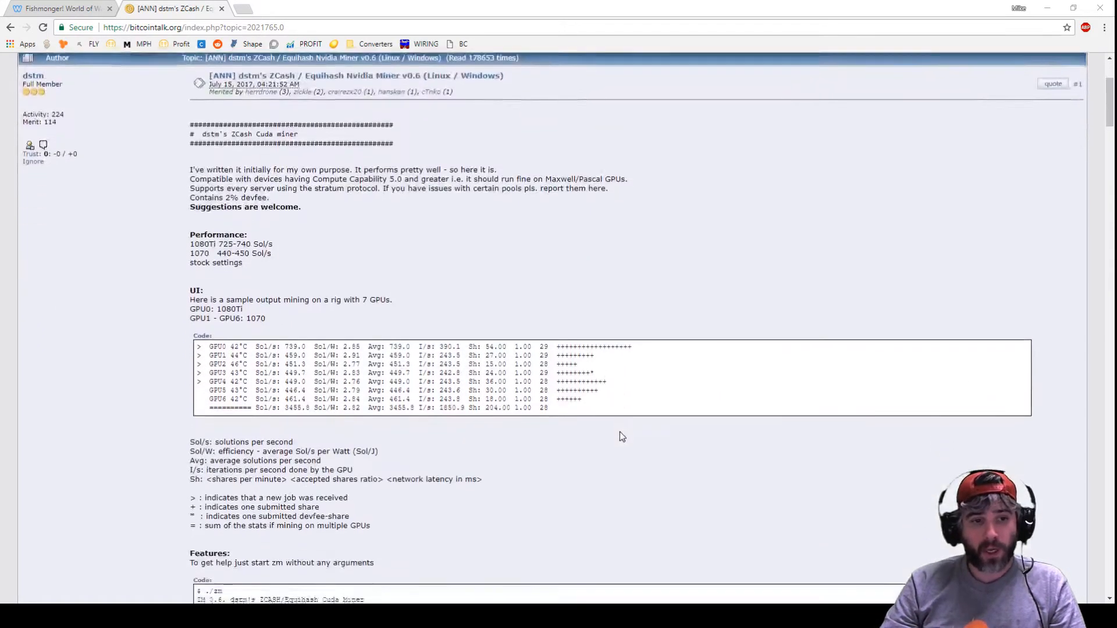
{"action": "scroll", "scroll_direction": "down", "scroll_amount": 3}
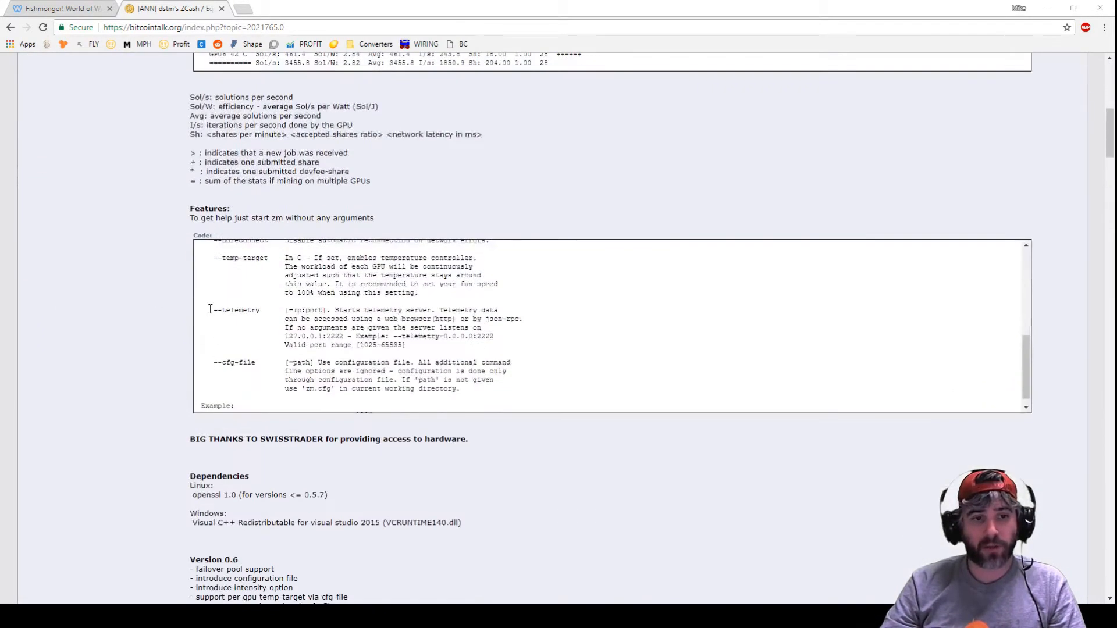
{"action": "scroll", "scroll_direction": "down", "scroll_amount": 3}
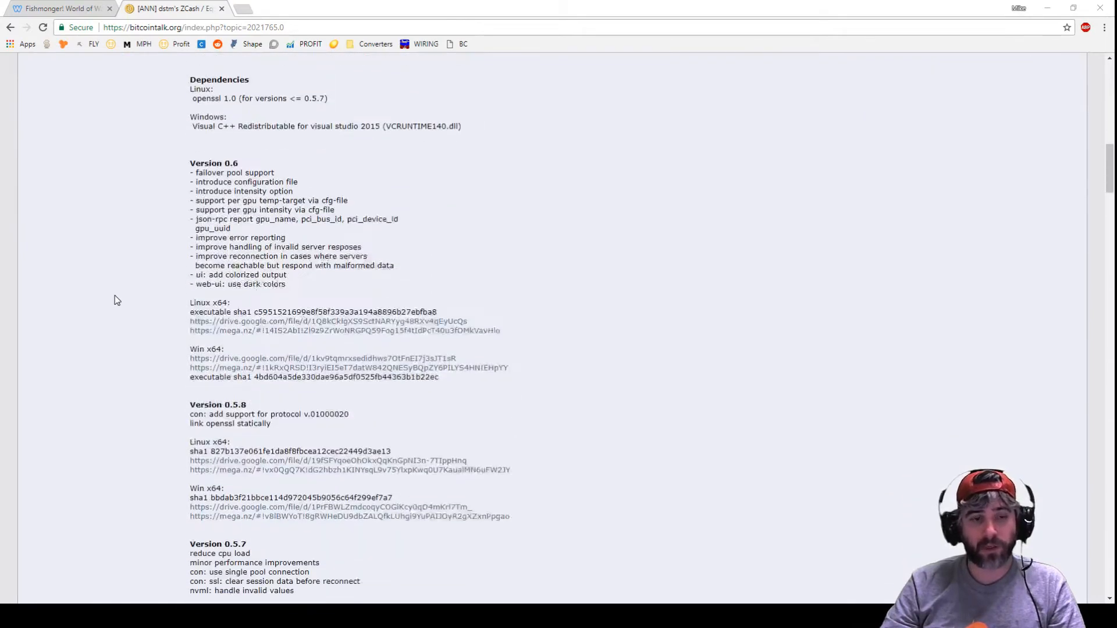
{"action": "scroll", "scroll_direction": "down", "scroll_amount": 3}
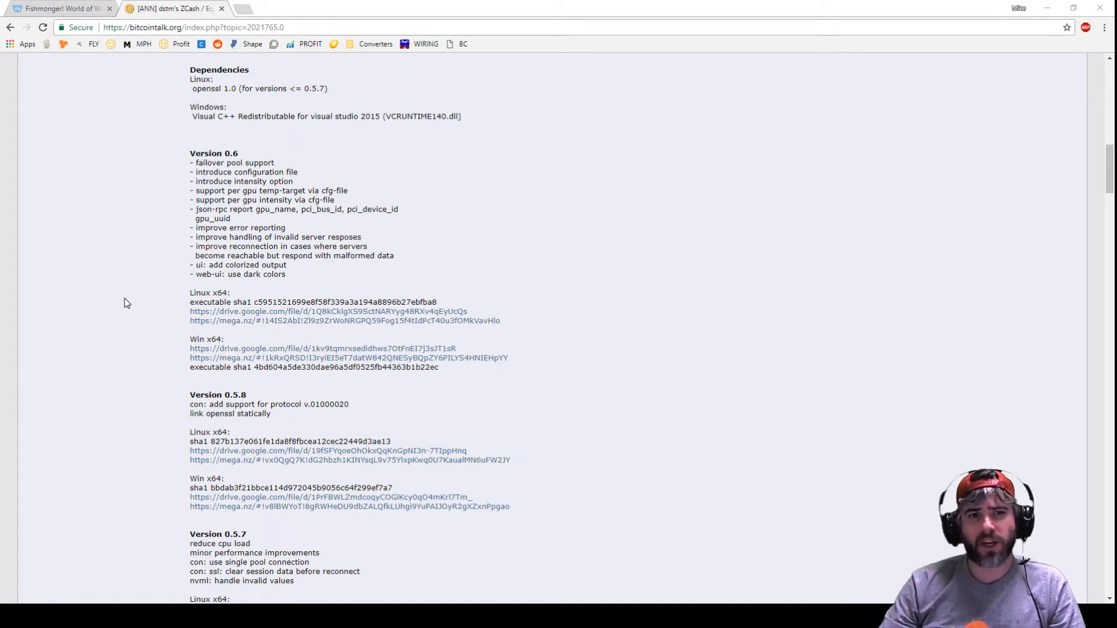
{"action": "mouse_move", "coordinate": [696, 324]}
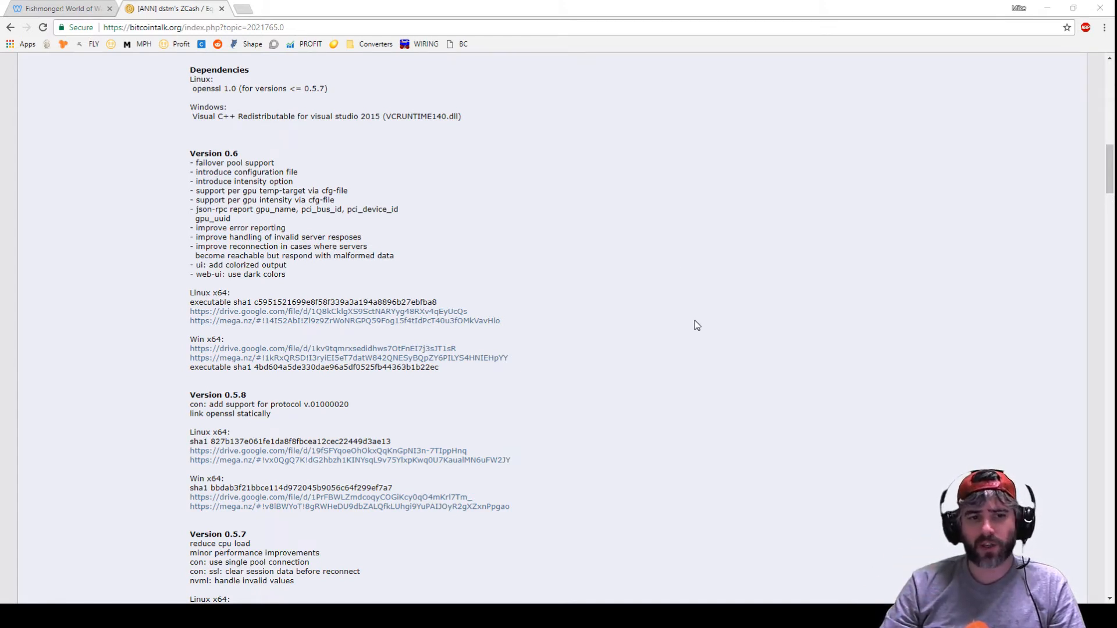
{"action": "scroll", "scroll_direction": "up", "scroll_amount": 3}
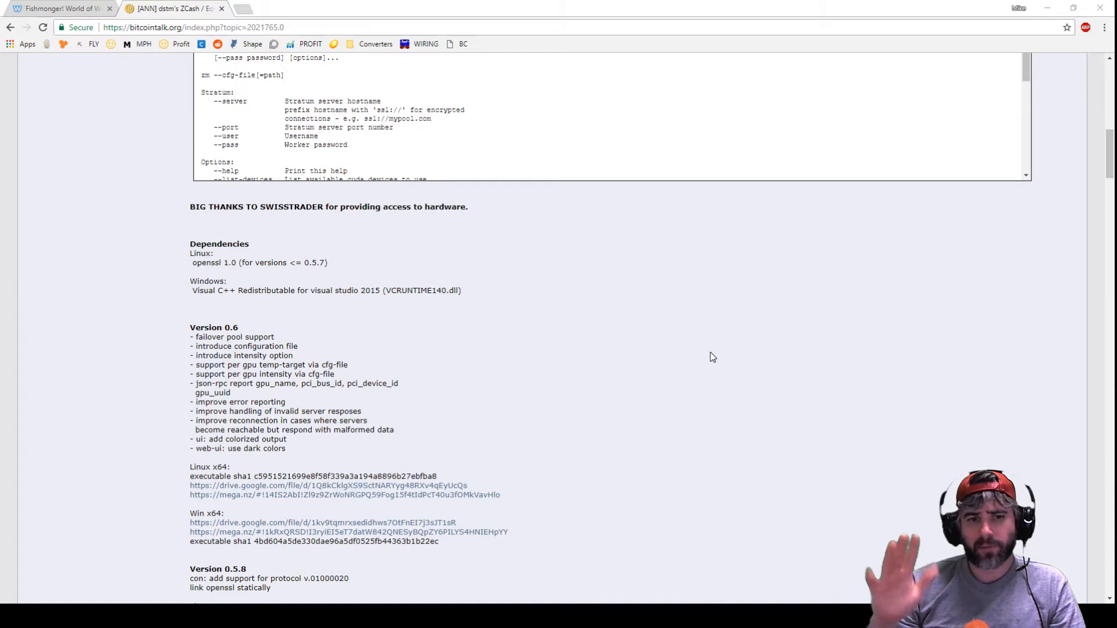
{"action": "scroll", "scroll_direction": "down", "scroll_amount": 3}
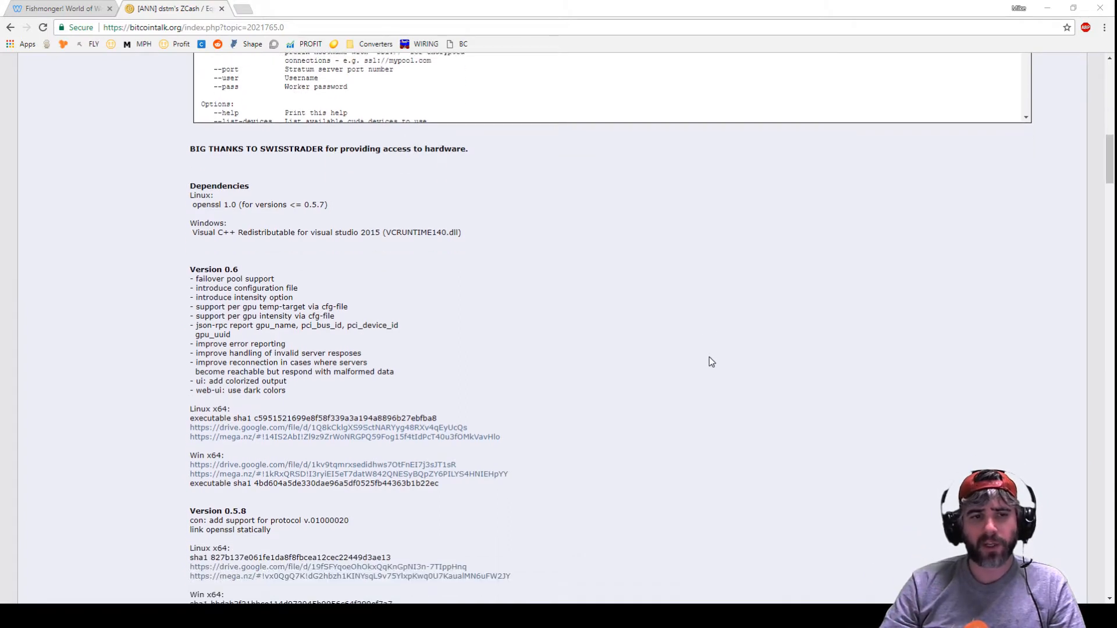
{"action": "scroll", "scroll_direction": "down", "scroll_amount": 3}
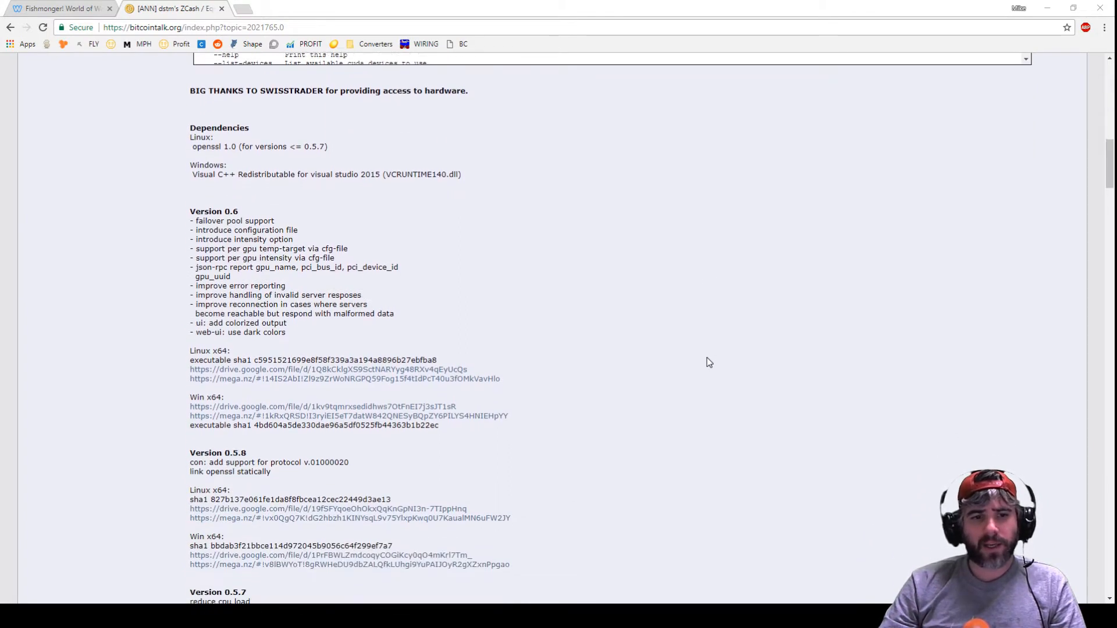
{"action": "scroll", "scroll_direction": "down", "scroll_amount": 3}
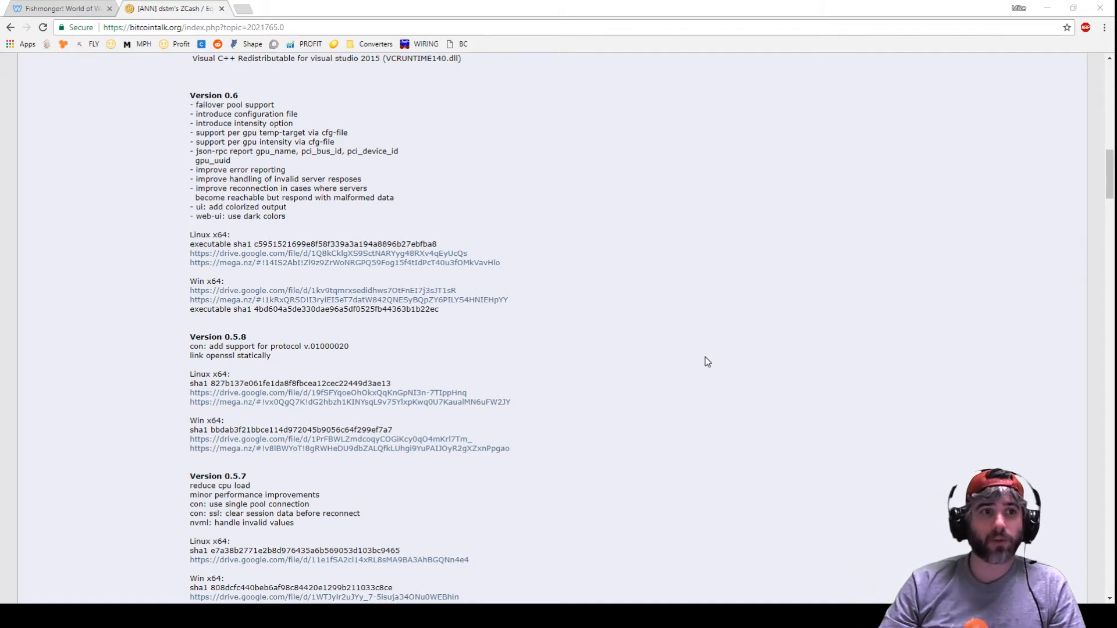
- Go to the Fishmonger site's Mining page showing the Simple GUI Miner screenshot and archives
{"action": "left_click", "coordinate": [58, 8]}
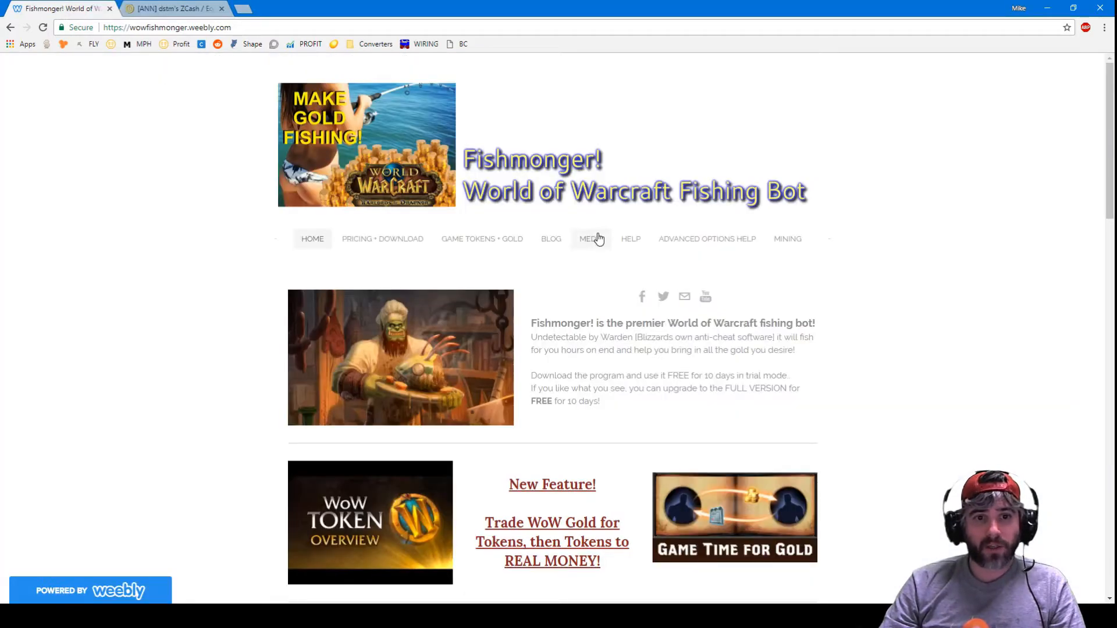
{"action": "mouse_move", "coordinate": [596, 307]}
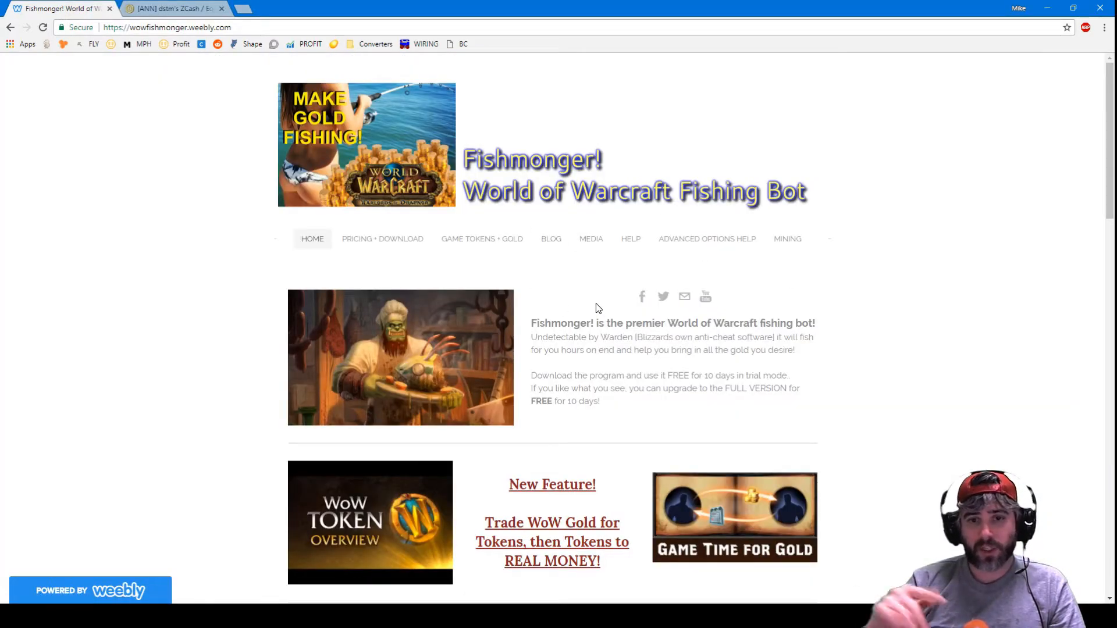
{"action": "mouse_move", "coordinate": [787, 239]}
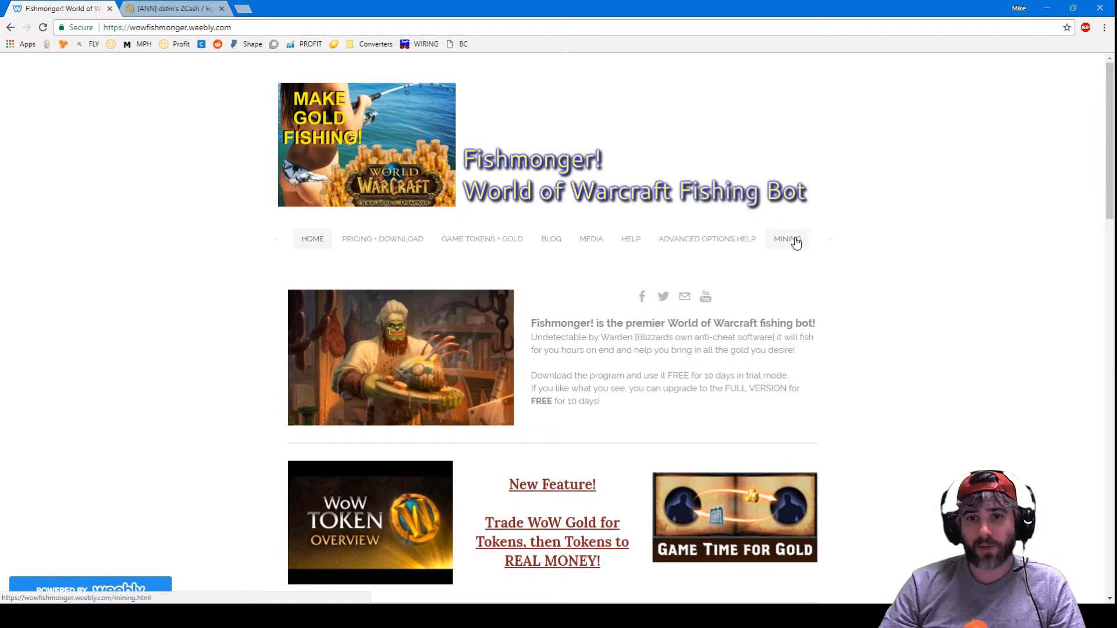
{"action": "left_click", "coordinate": [787, 238]}
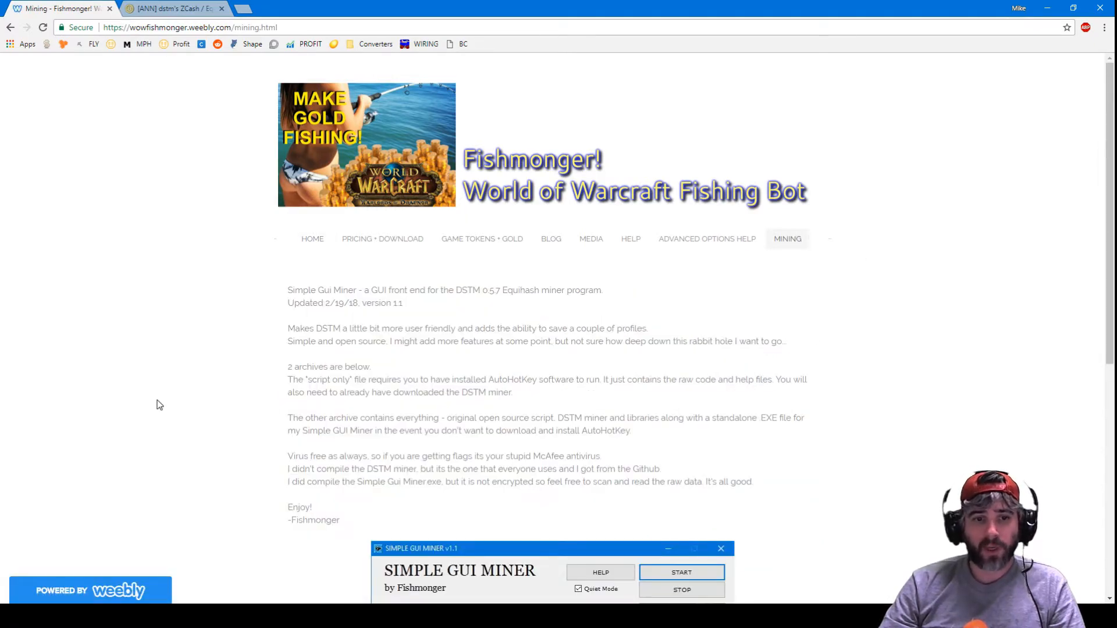
{"action": "scroll", "scroll_direction": "down", "scroll_amount": 3}
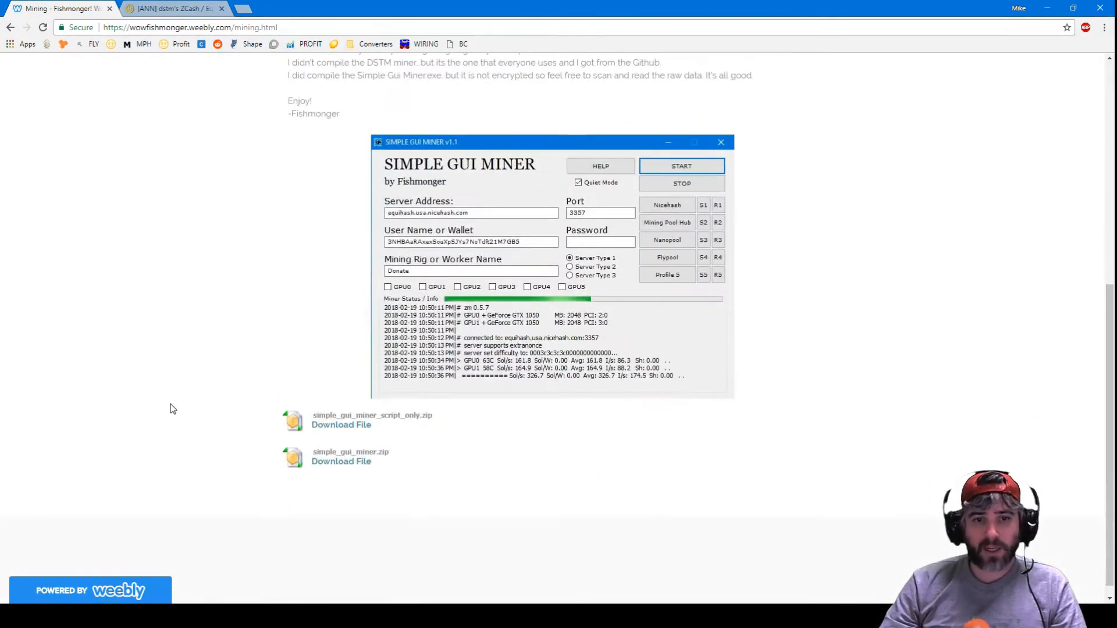
{"action": "scroll", "scroll_direction": "up", "scroll_amount": 3}
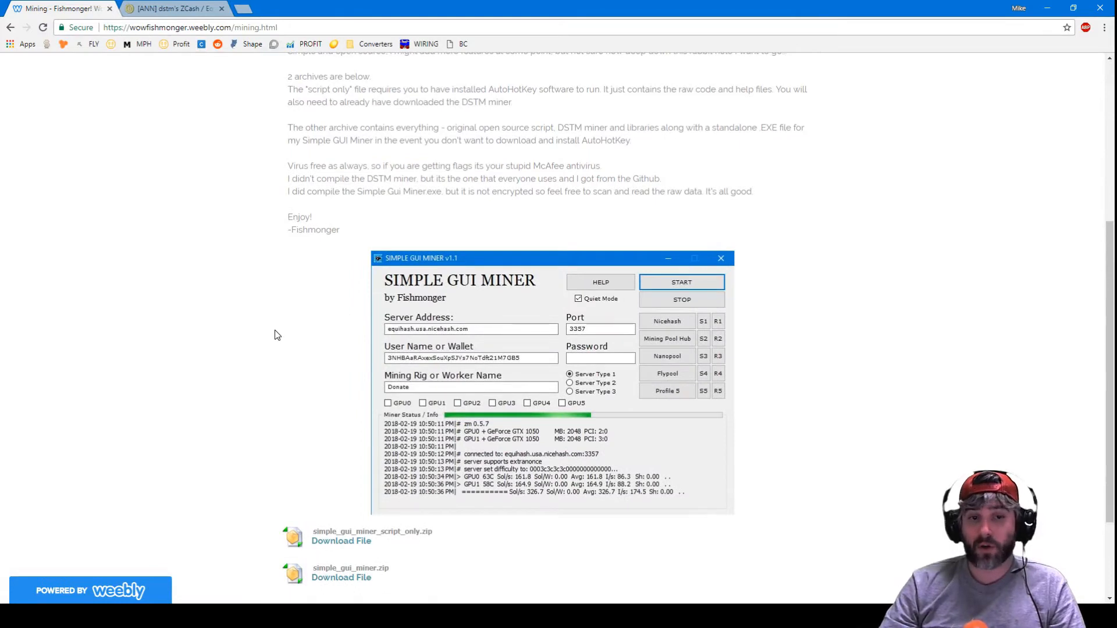
{"action": "mouse_move", "coordinate": [271, 333]}
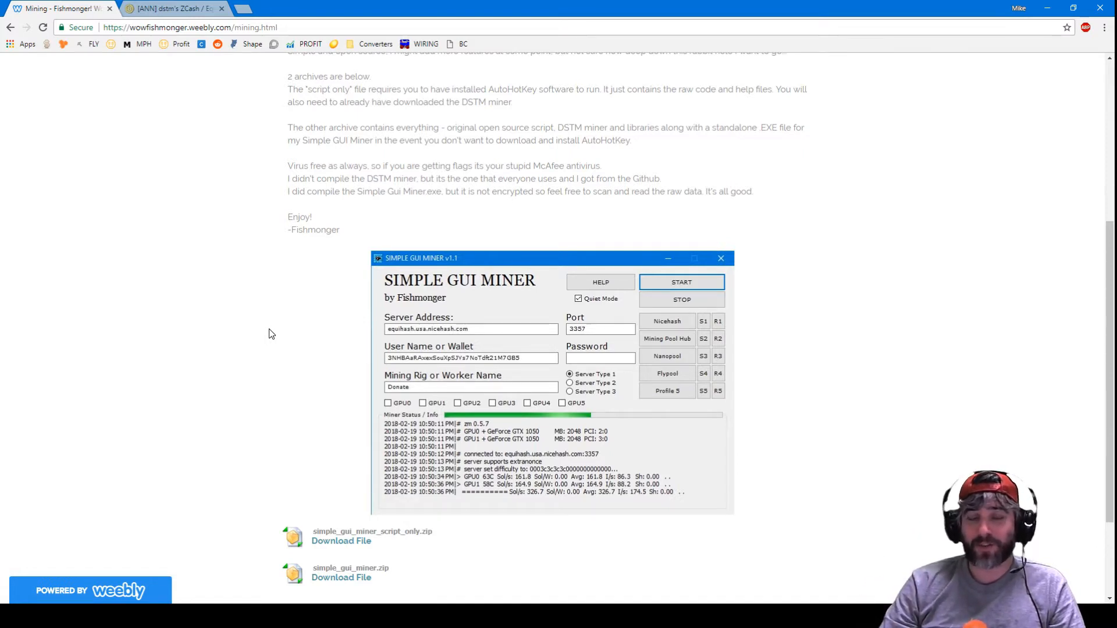
{"action": "scroll", "scroll_direction": "down", "scroll_amount": 3}
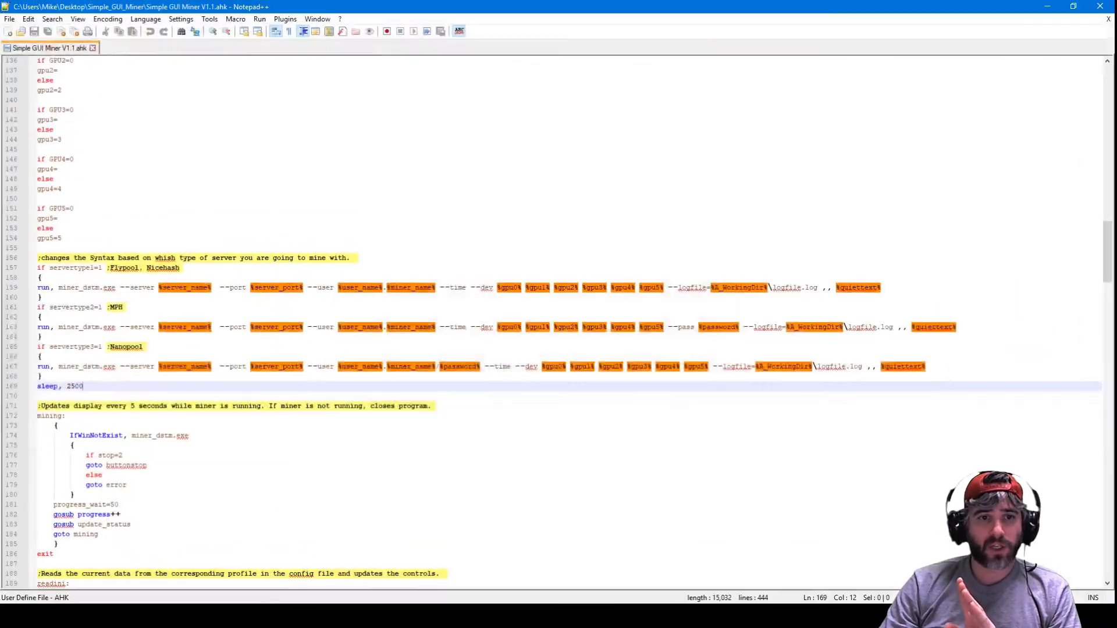
- Scroll up and down through the .ahk miner script in Notepad++
{"action": "scroll", "scroll_direction": "up", "scroll_amount": 3}
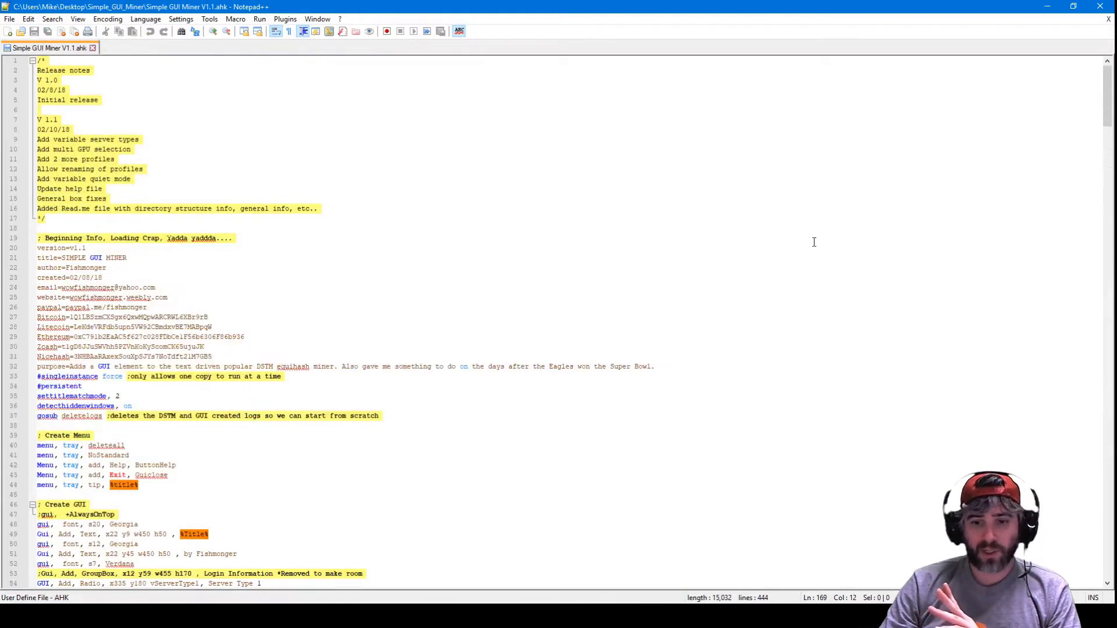
{"action": "scroll", "scroll_direction": "down", "scroll_amount": 3}
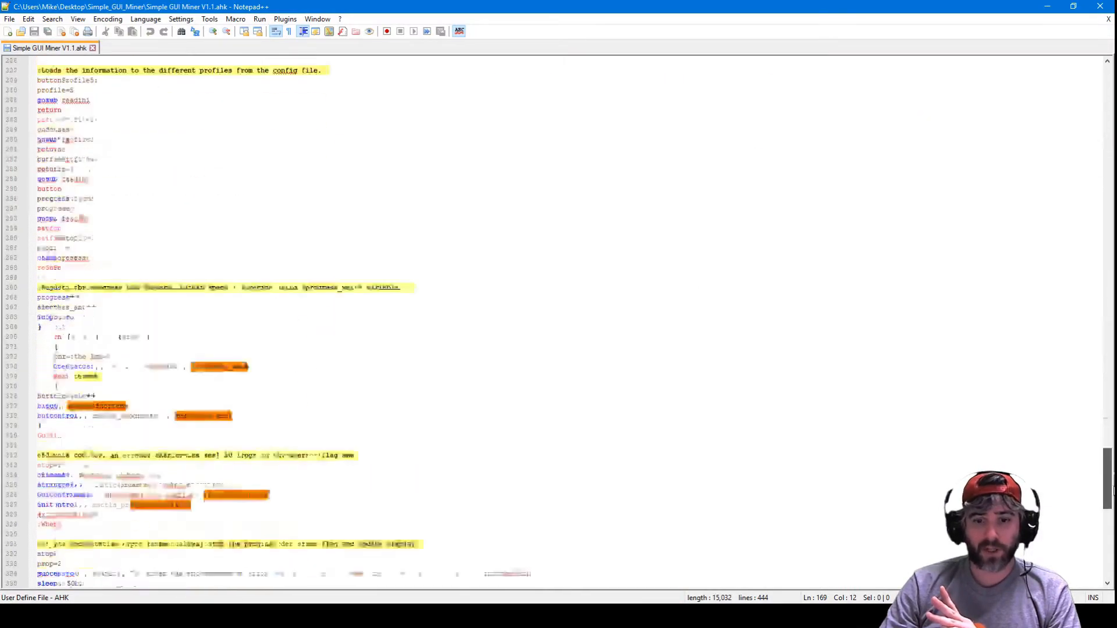
{"action": "scroll", "scroll_direction": "up", "scroll_amount": 3}
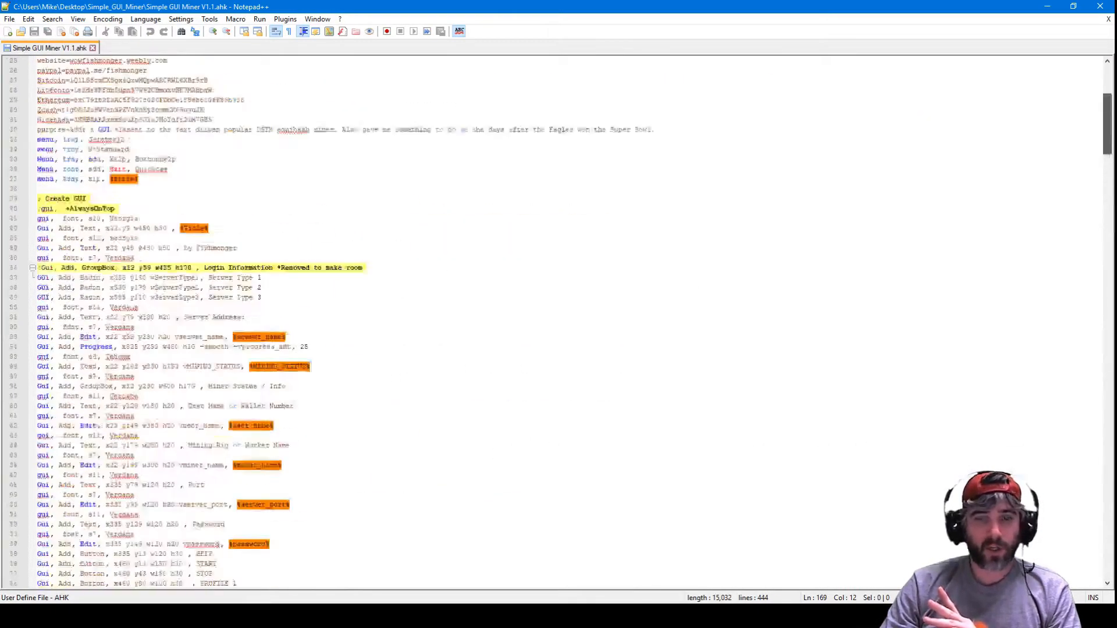
{"action": "scroll", "scroll_direction": "up", "scroll_amount": 3}
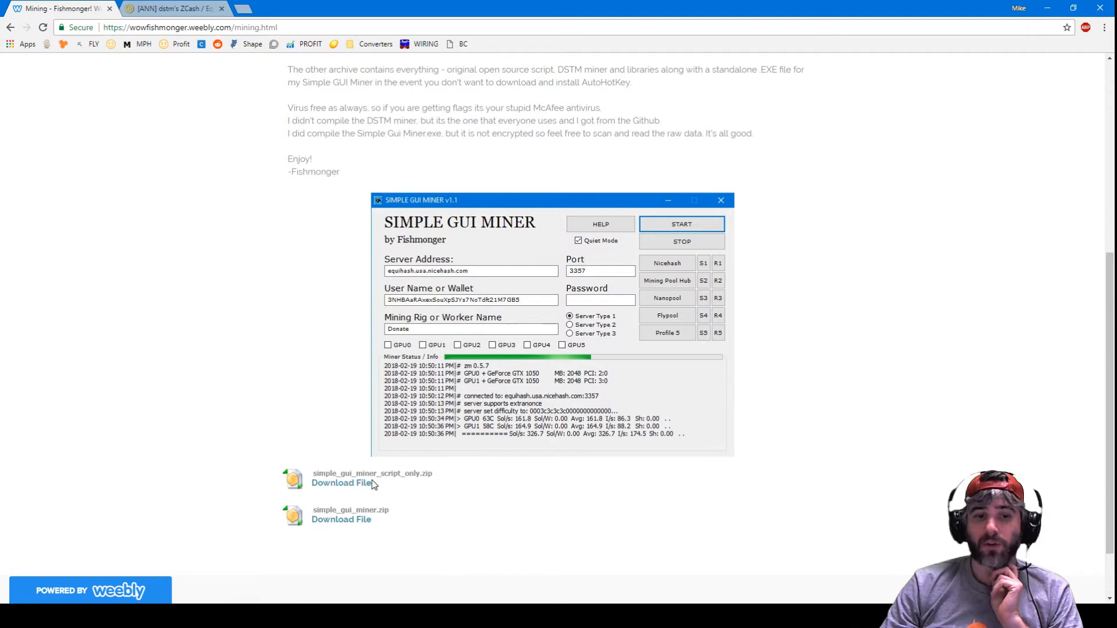
{"action": "mouse_move", "coordinate": [377, 496]}
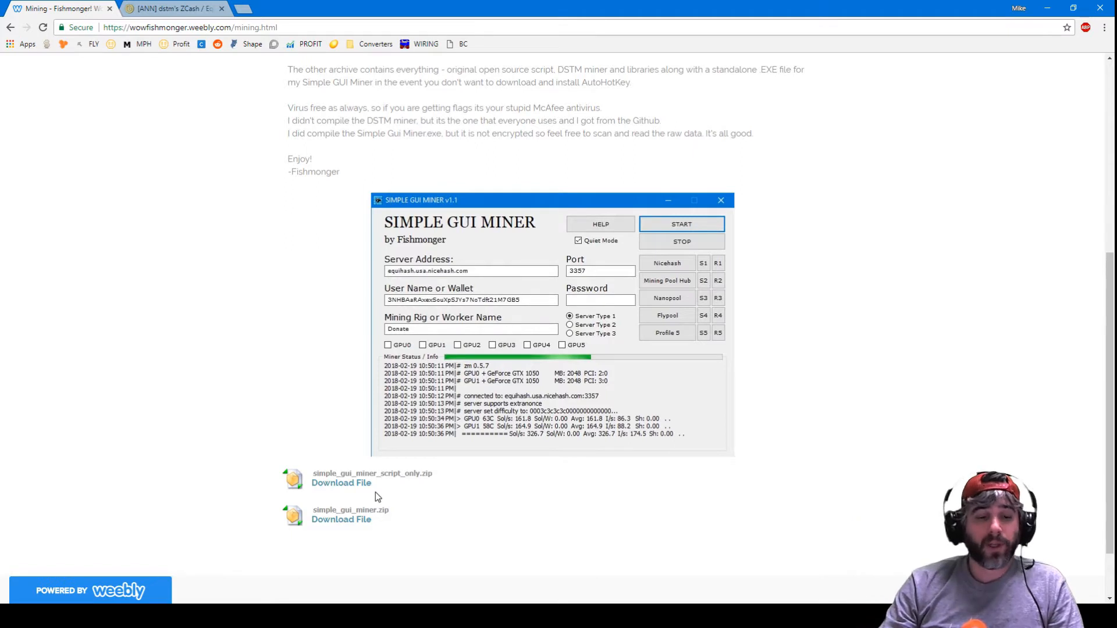
{"action": "mouse_move", "coordinate": [341, 483]}
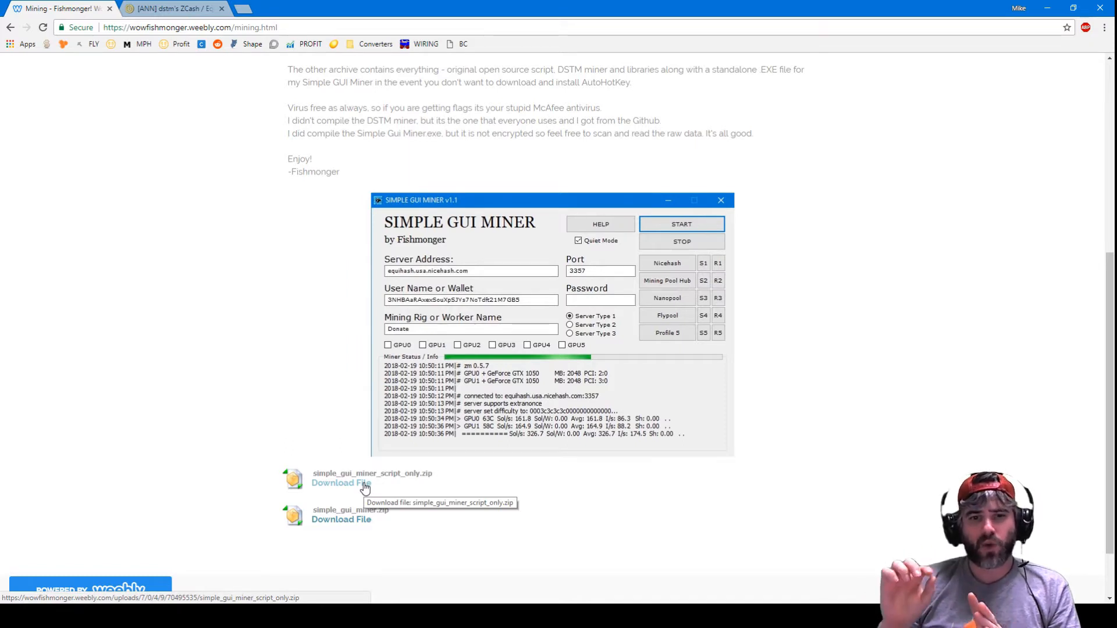
{"action": "mouse_move", "coordinate": [269, 86]}
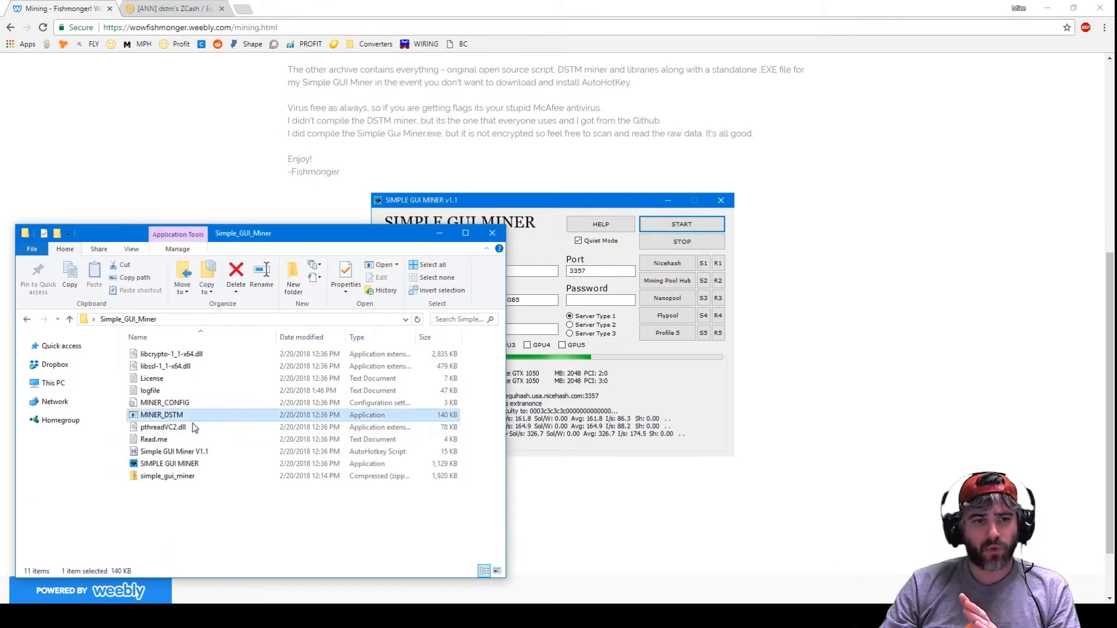
{"action": "mouse_move", "coordinate": [196, 427]}
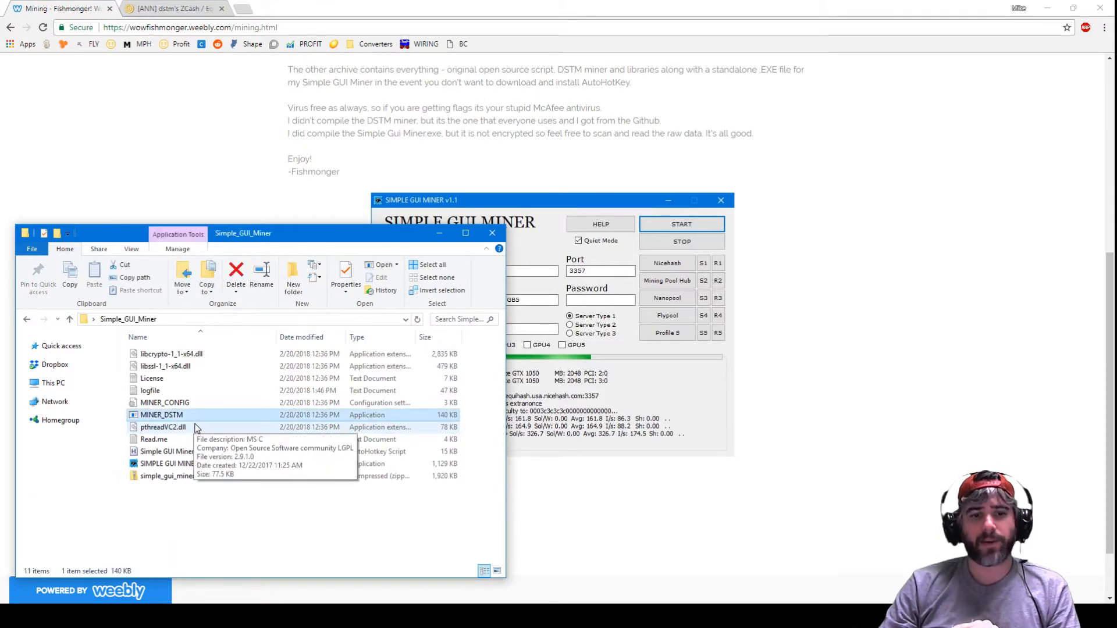
{"action": "mouse_move", "coordinate": [171, 415]}
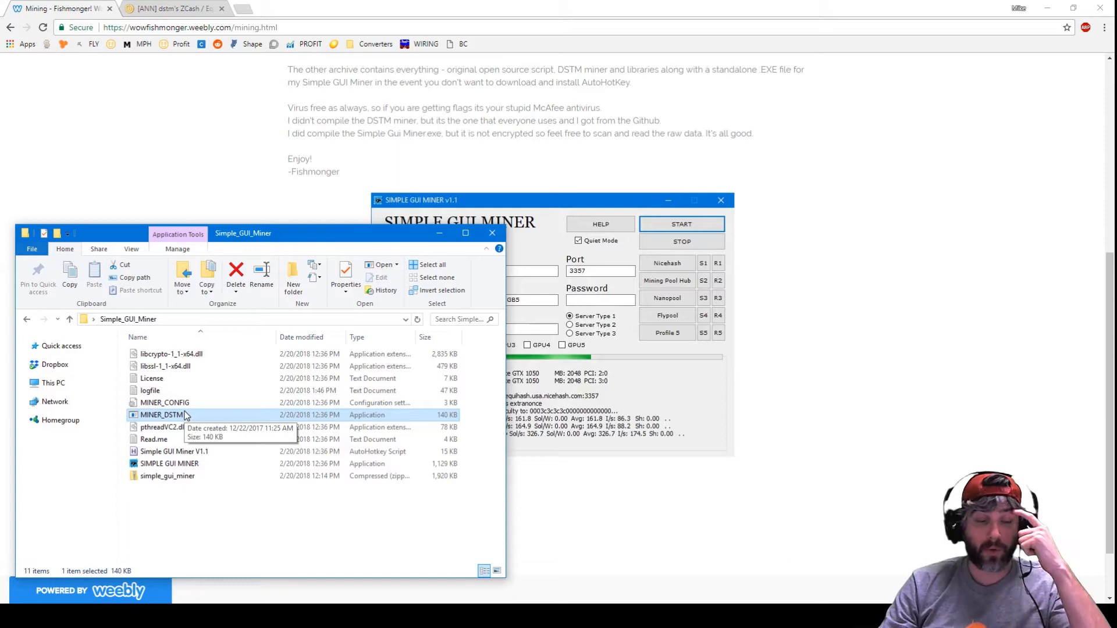
{"action": "mouse_move", "coordinate": [189, 424]}
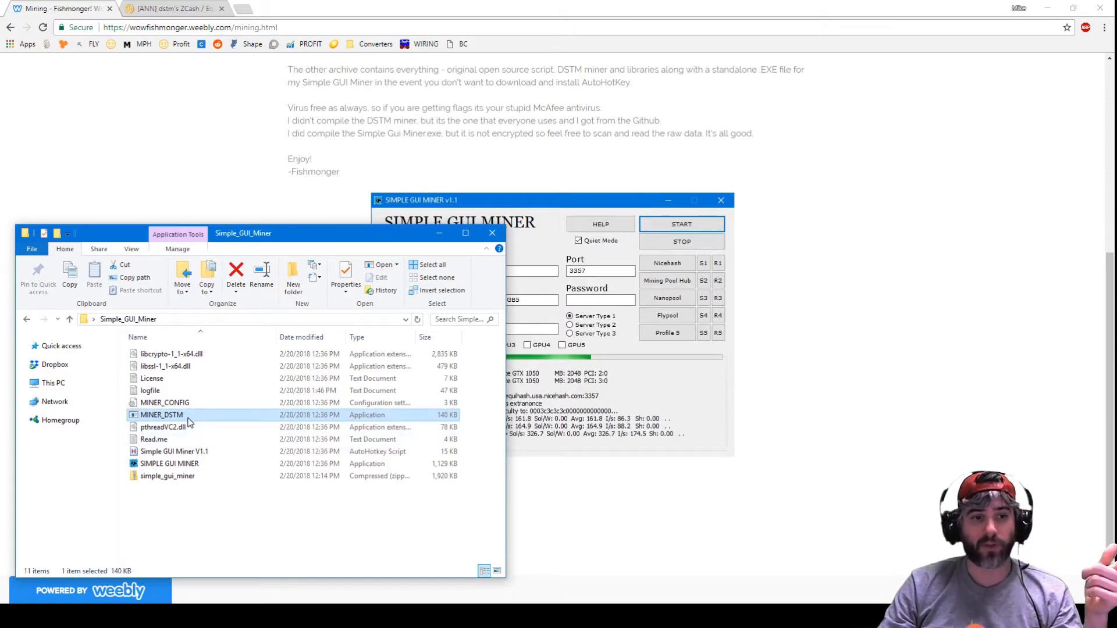
{"action": "mouse_move", "coordinate": [621, 501]}
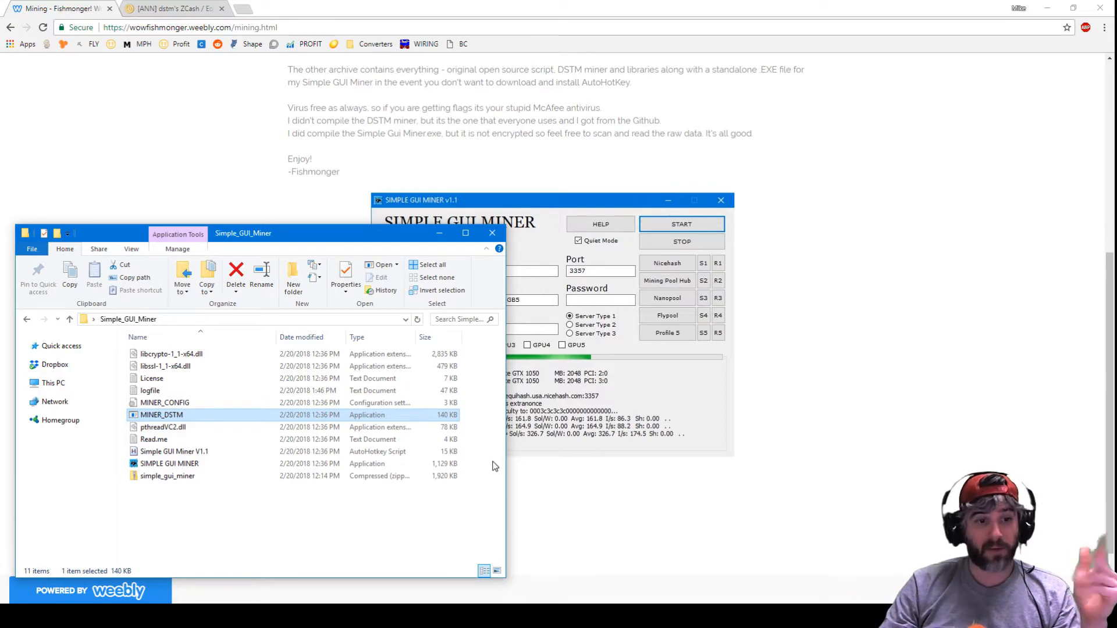
- Open Simple GUI Miner V1.1.ahk and highlight the miner_dstm.exe launch command line
{"action": "double_click", "coordinate": [174, 451]}
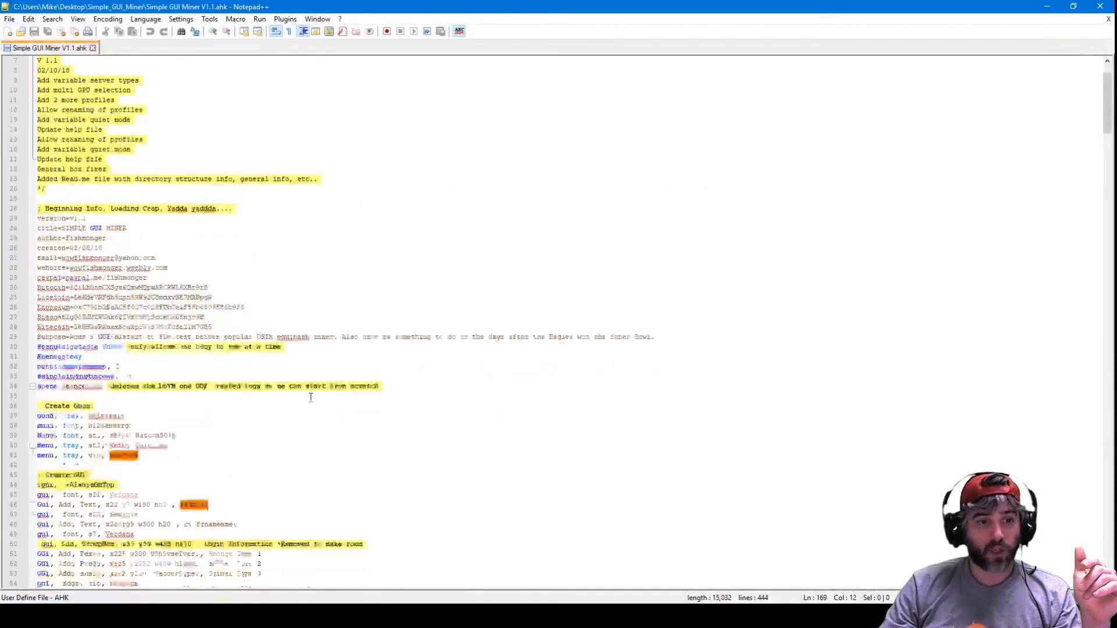
{"action": "scroll", "scroll_direction": "down", "scroll_amount": 3}
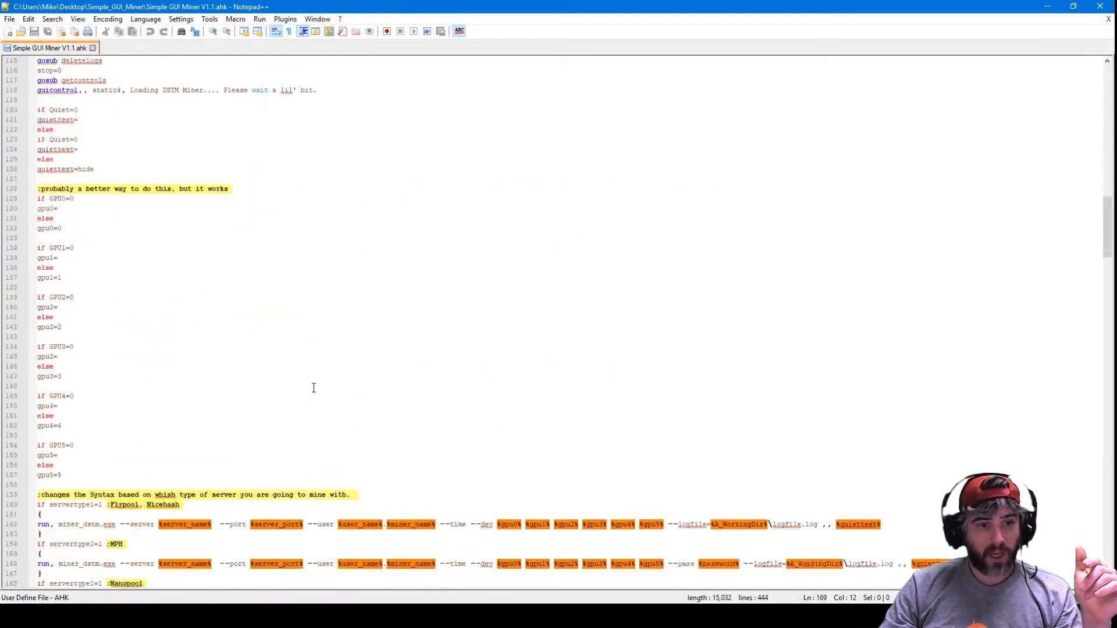
{"action": "scroll", "scroll_direction": "down", "scroll_amount": 3}
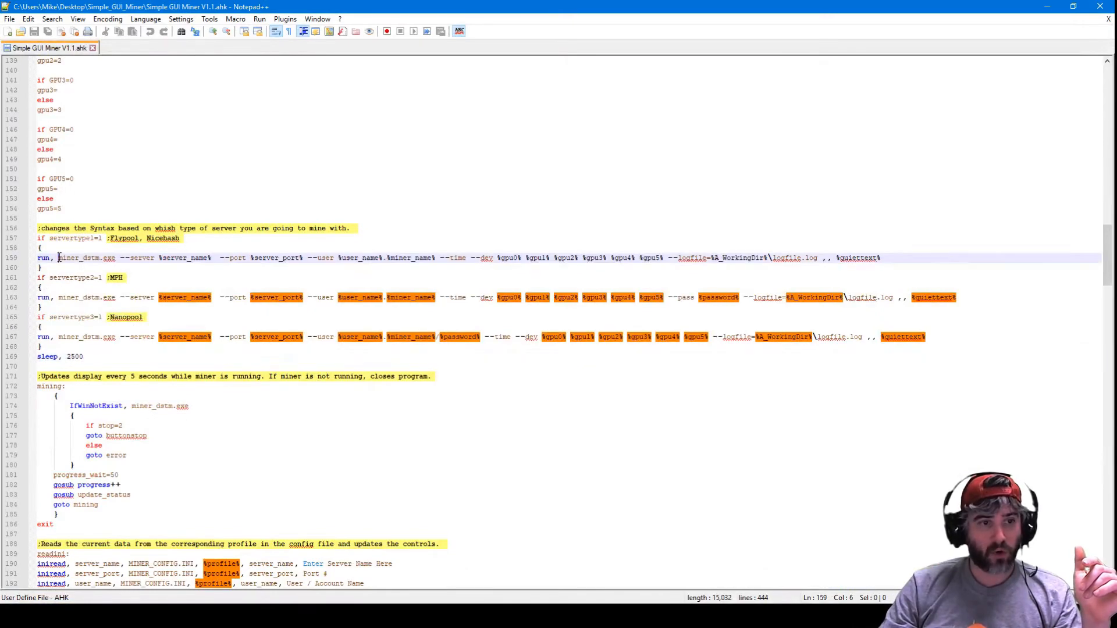
{"action": "double_click", "coordinate": [85, 258]}
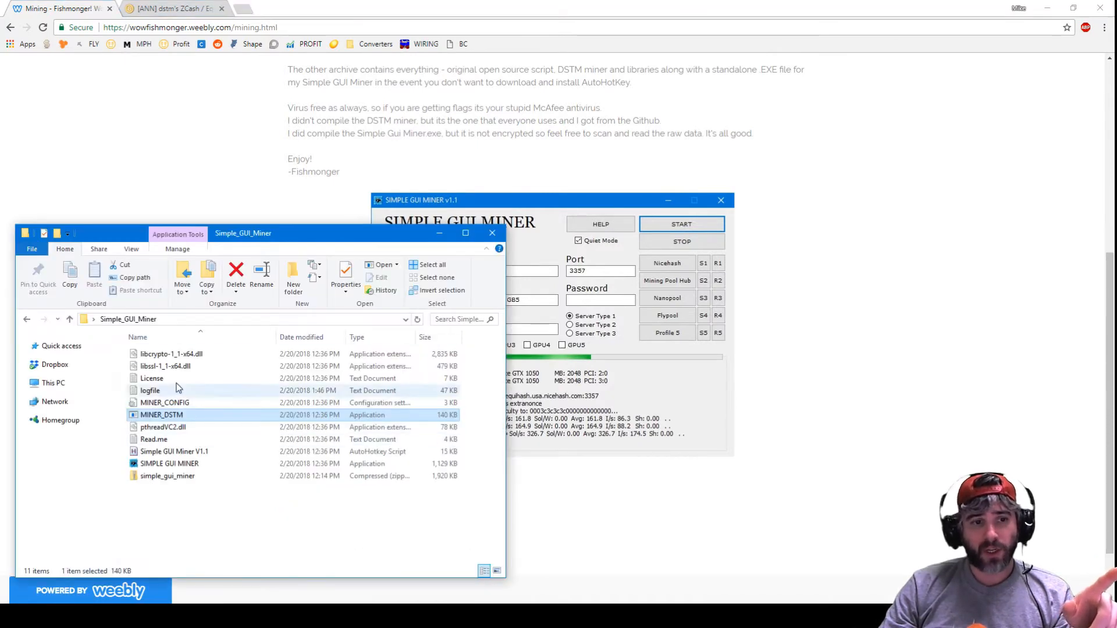
{"action": "mouse_move", "coordinate": [162, 427]}
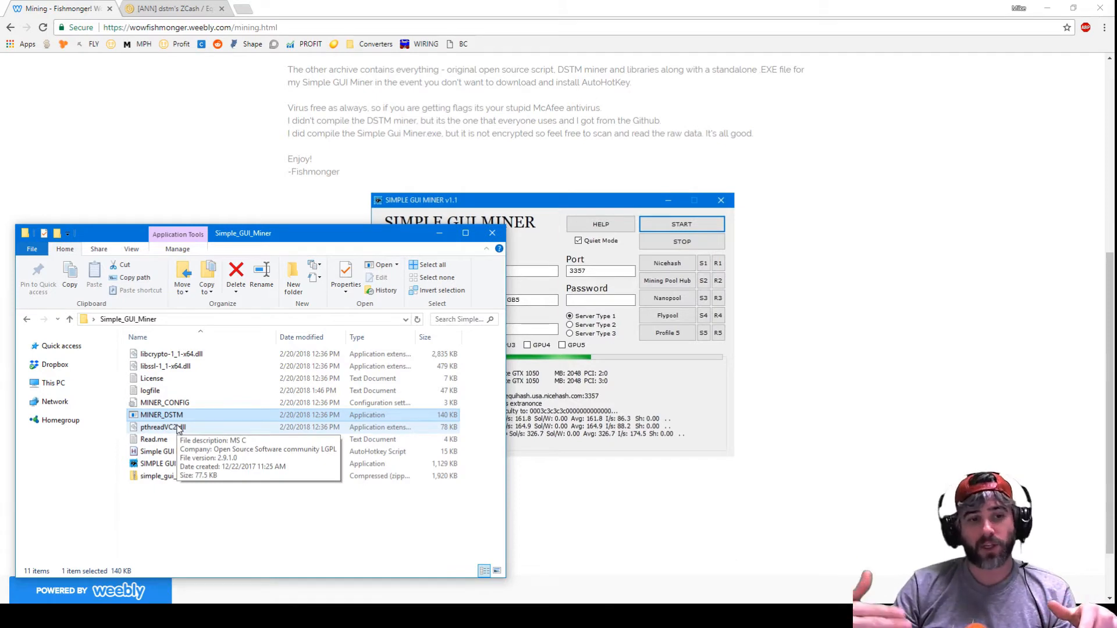
{"action": "left_click", "coordinate": [169, 463]}
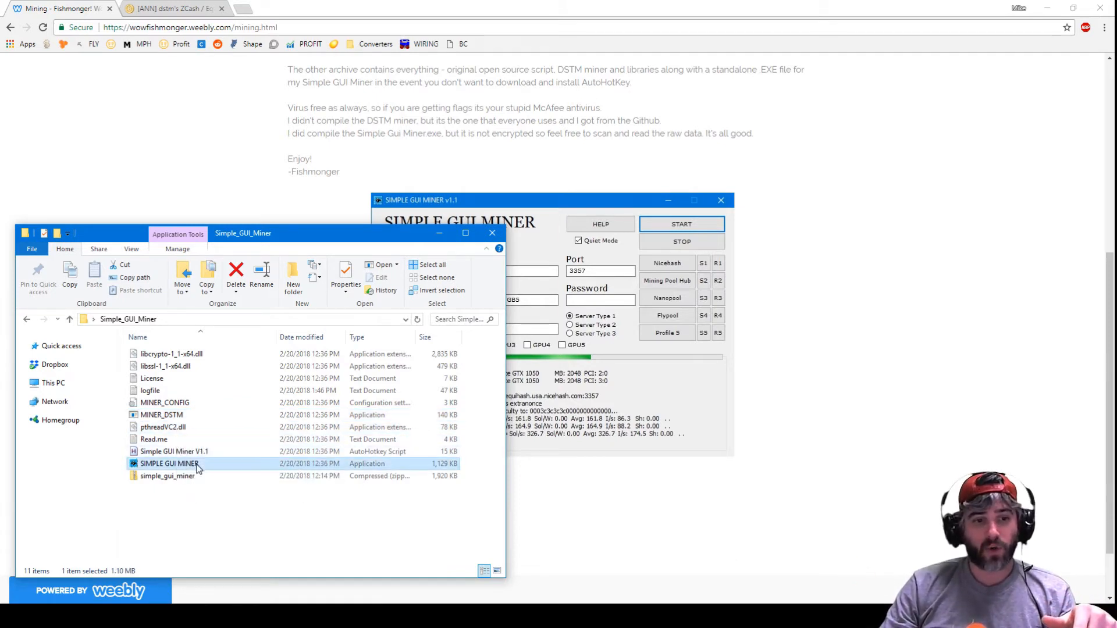
{"action": "mouse_move", "coordinate": [200, 464]}
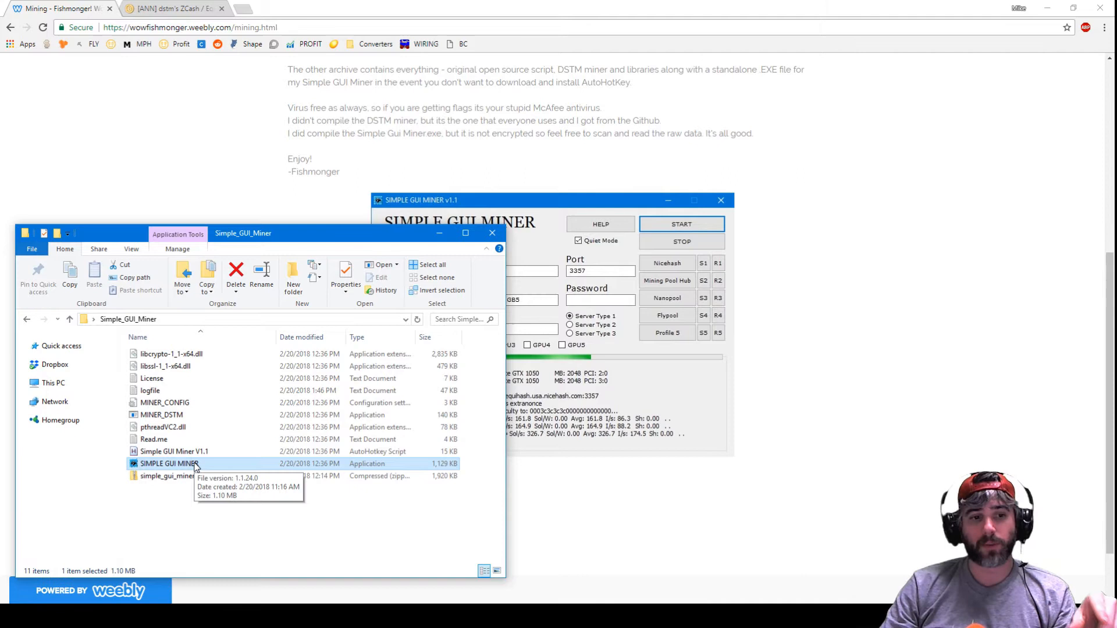
{"action": "left_click", "coordinate": [174, 451]}
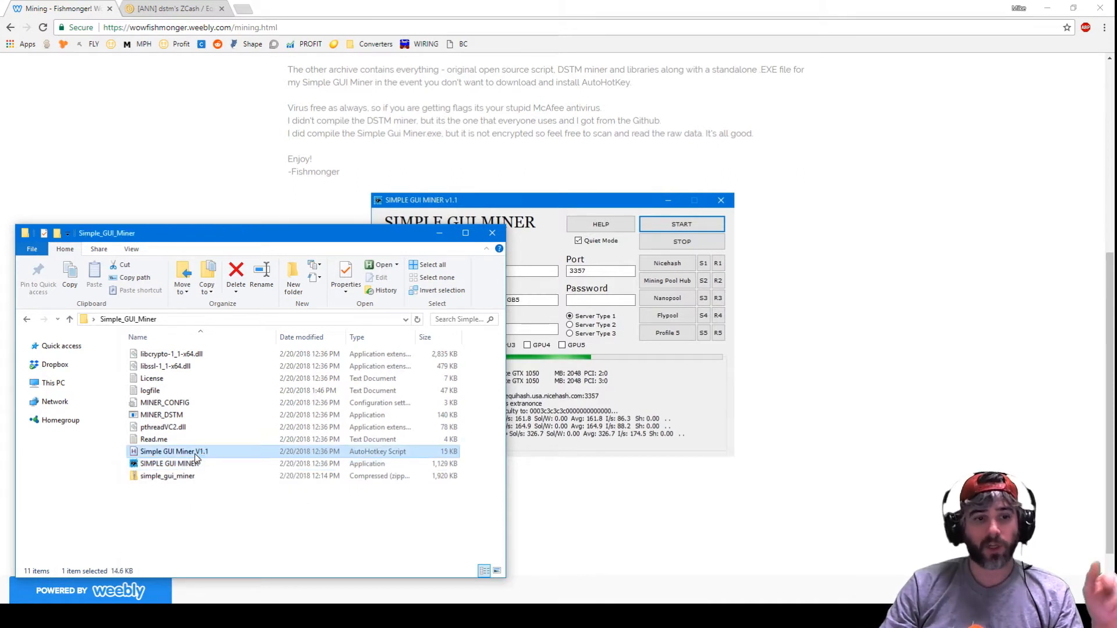
{"action": "right_click", "coordinate": [174, 451]}
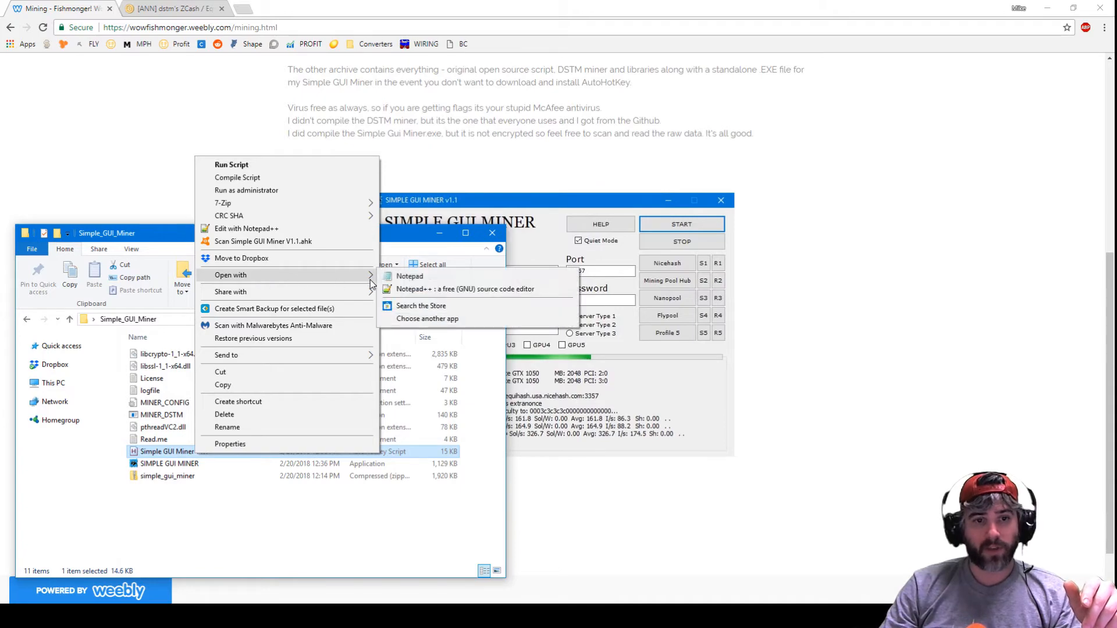
{"action": "left_click", "coordinate": [410, 276]}
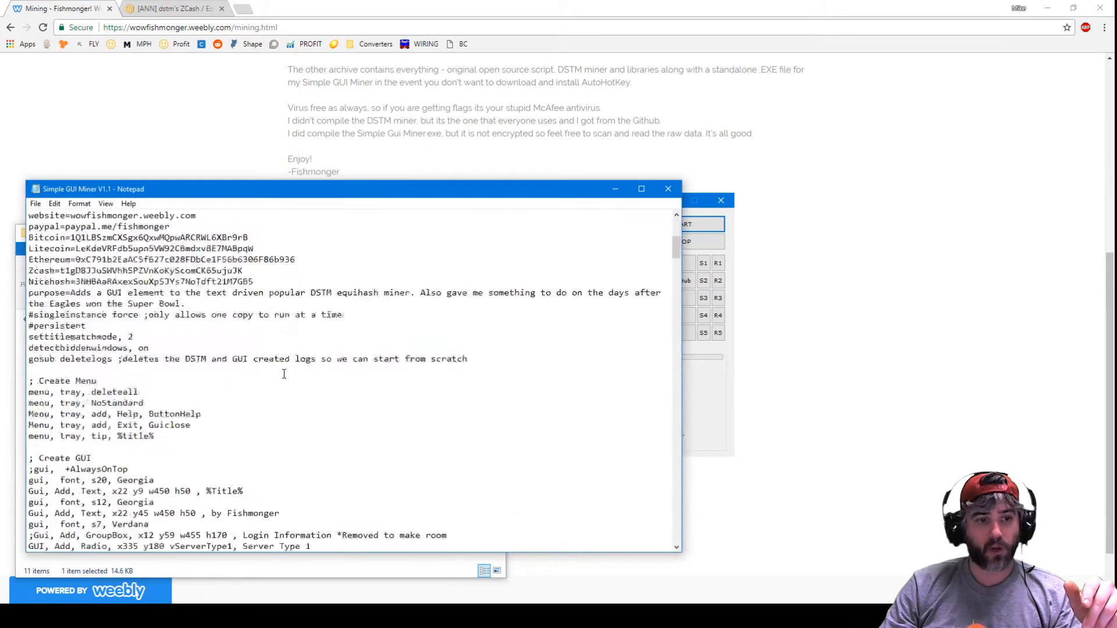
{"action": "scroll", "scroll_direction": "down", "scroll_amount": 3}
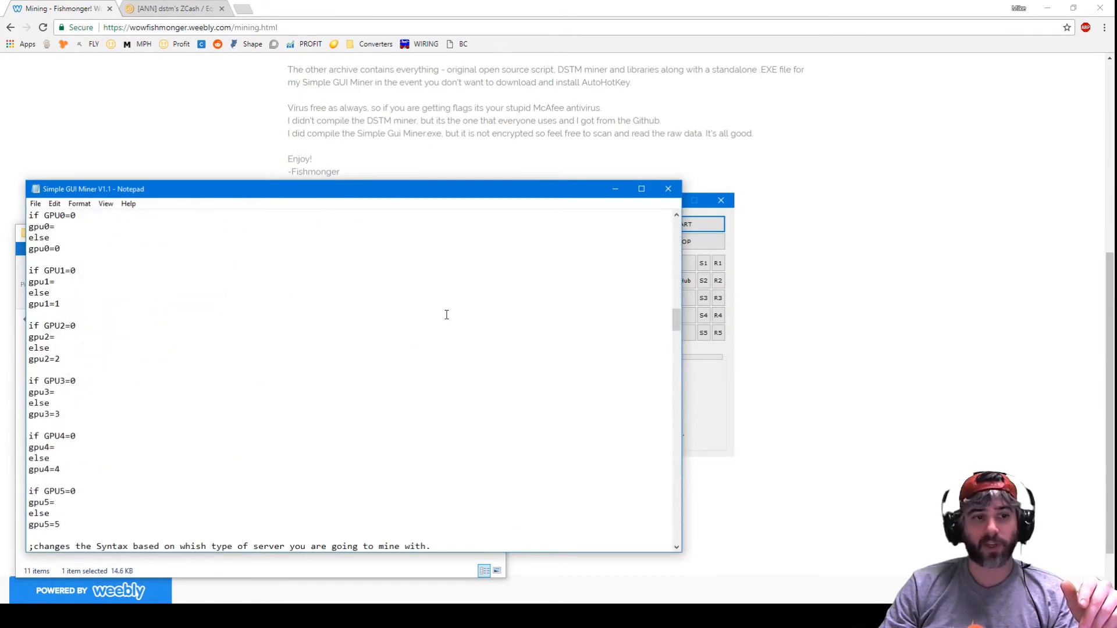
{"action": "scroll", "scroll_direction": "down", "scroll_amount": 3}
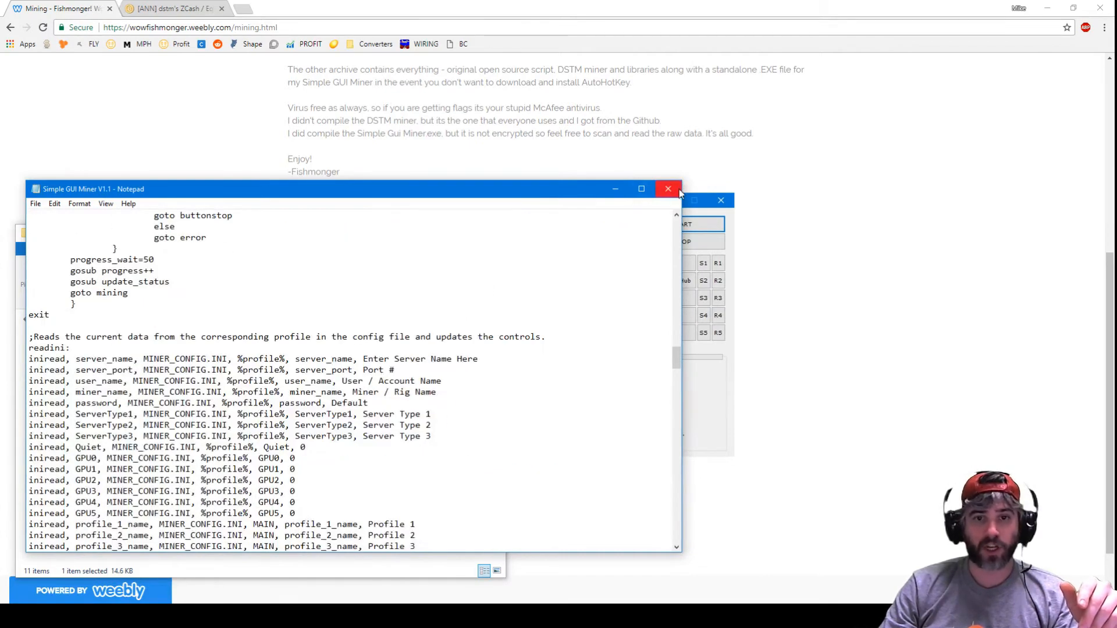
{"action": "left_click", "coordinate": [667, 189]}
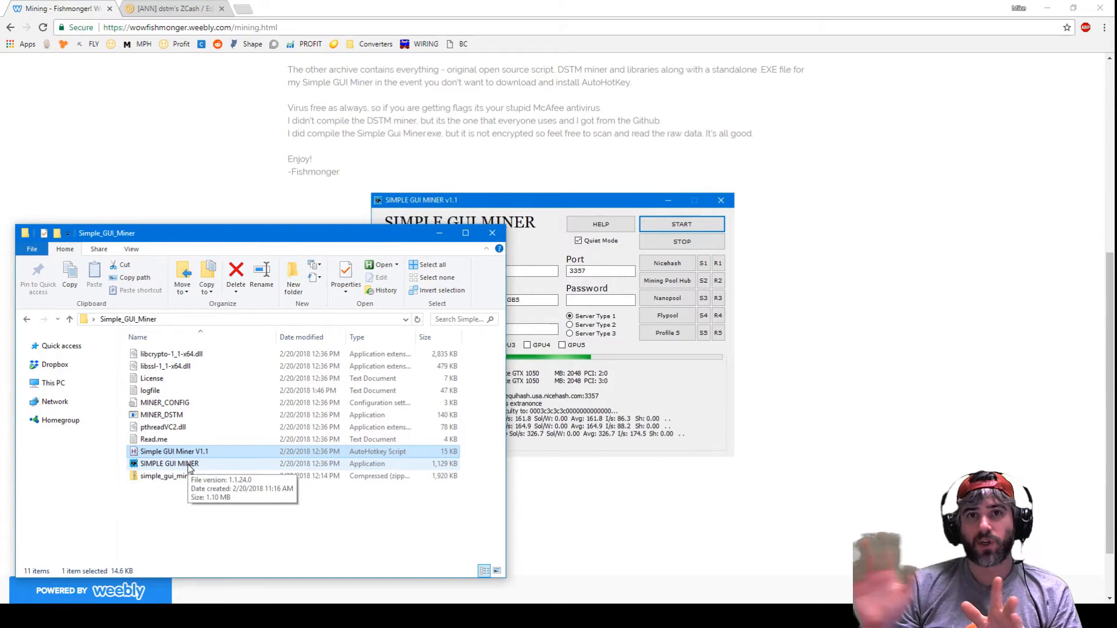
- Launch SIMPLE GUI MINER.exe, allowing it through the security warning
{"action": "double_click", "coordinate": [168, 463]}
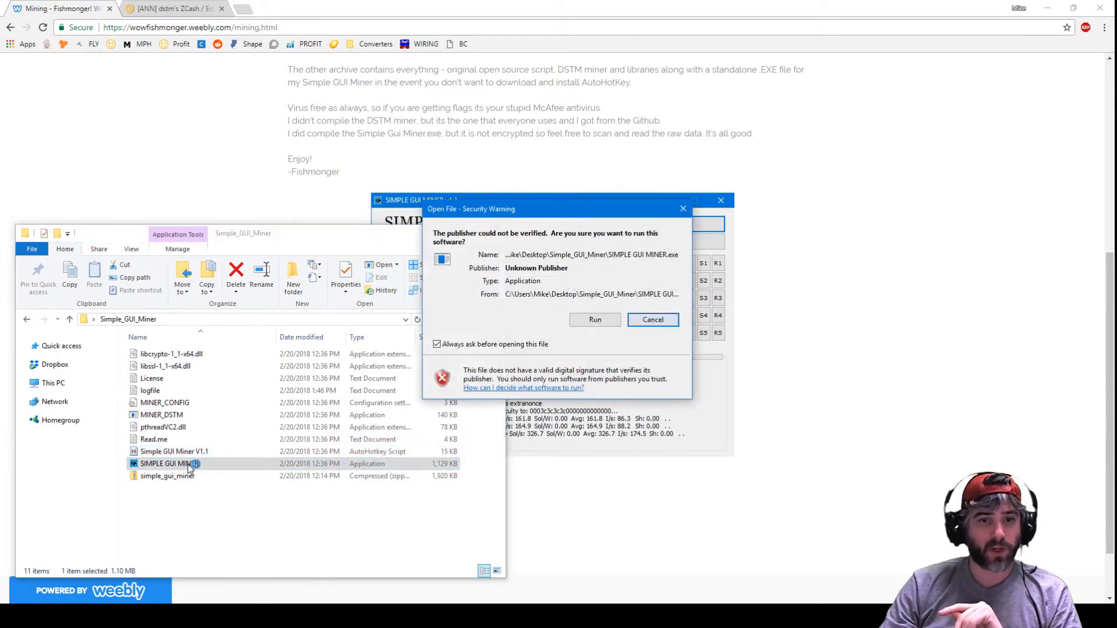
{"action": "left_click", "coordinate": [594, 319]}
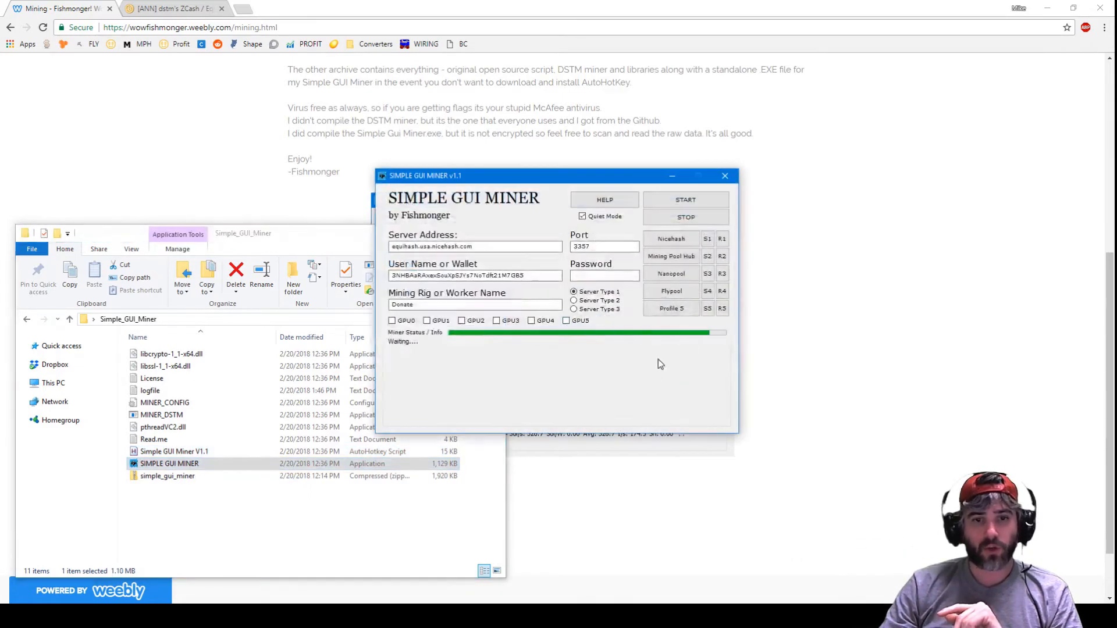
{"action": "double_click", "coordinate": [169, 463]}
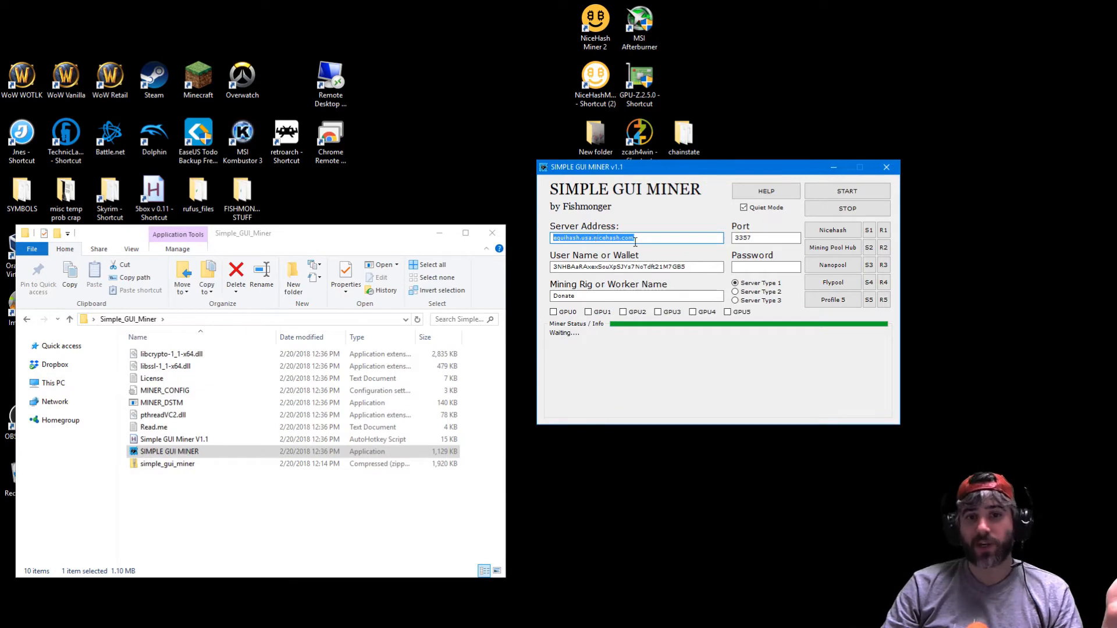
{"action": "mouse_move", "coordinate": [636, 248]}
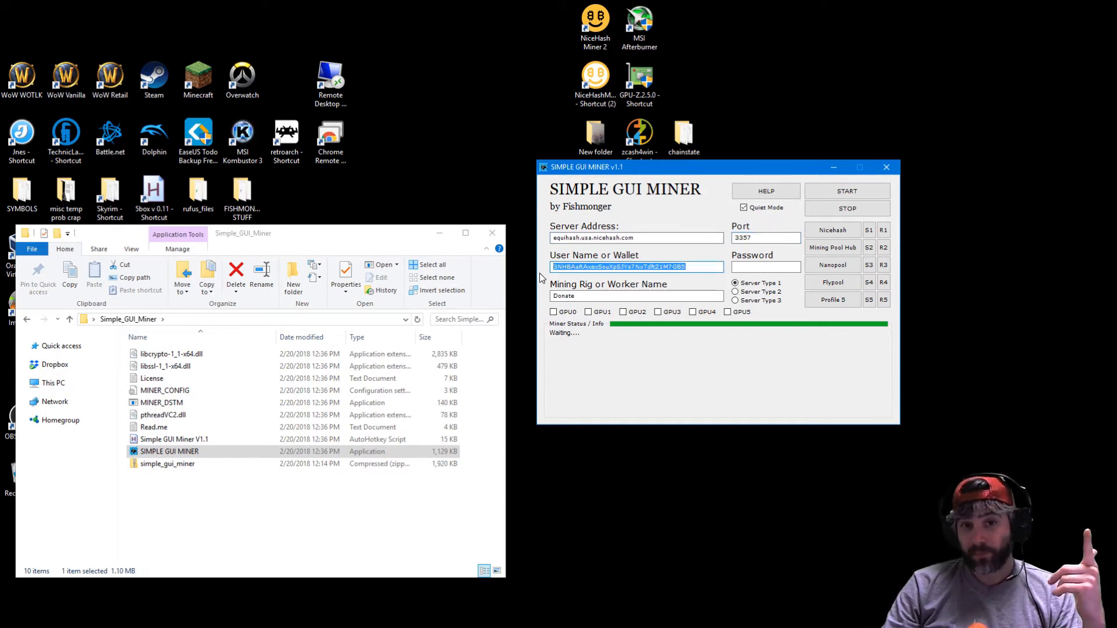
{"action": "left_click", "coordinate": [635, 295]}
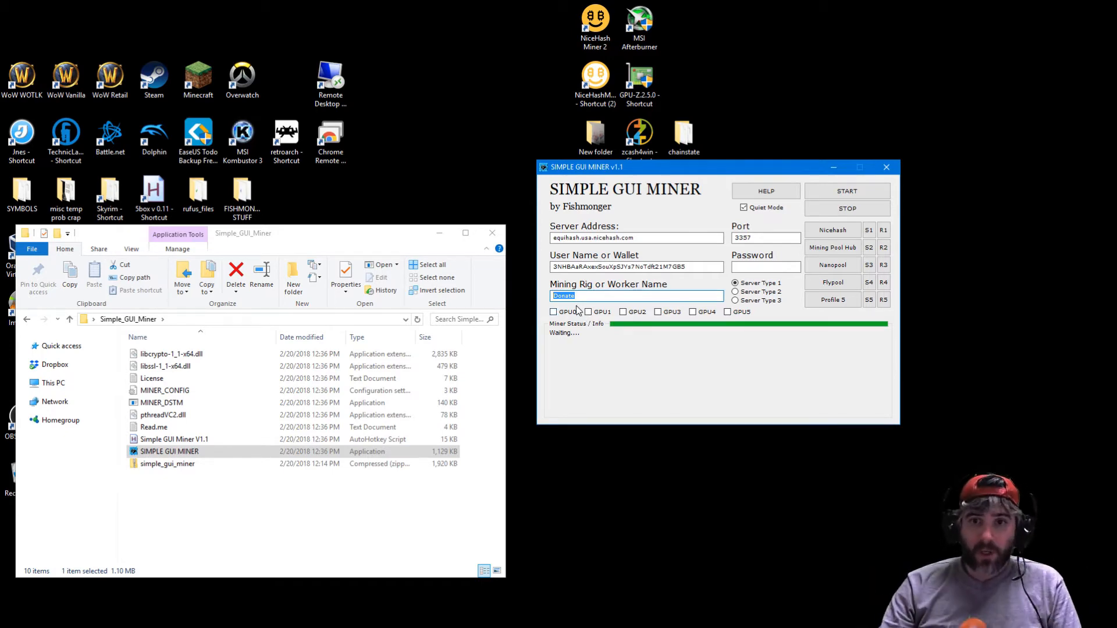
{"action": "left_click", "coordinate": [846, 190]}
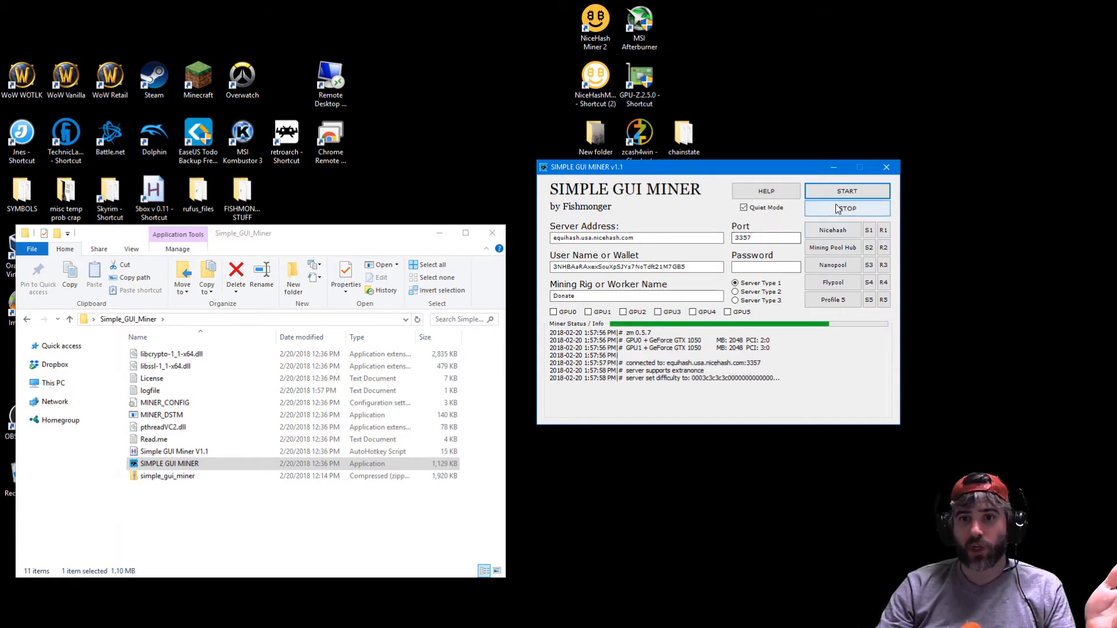
- Stop the miner, turn off quiet mode, stop again, and view the HELP instructions
{"action": "left_click", "coordinate": [847, 208]}
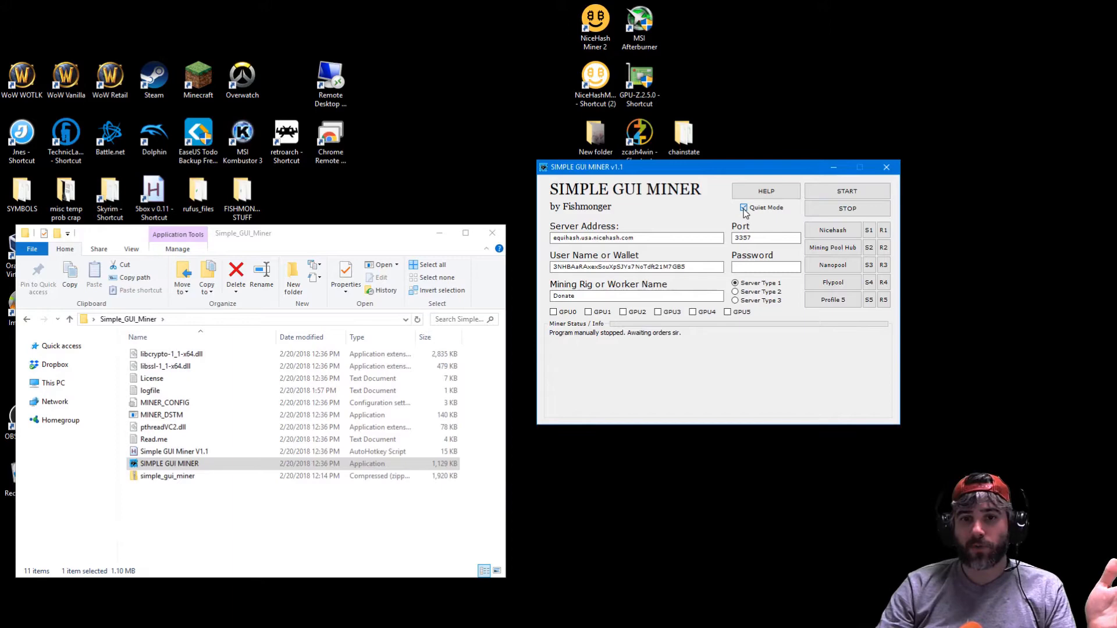
{"action": "left_click", "coordinate": [846, 191]}
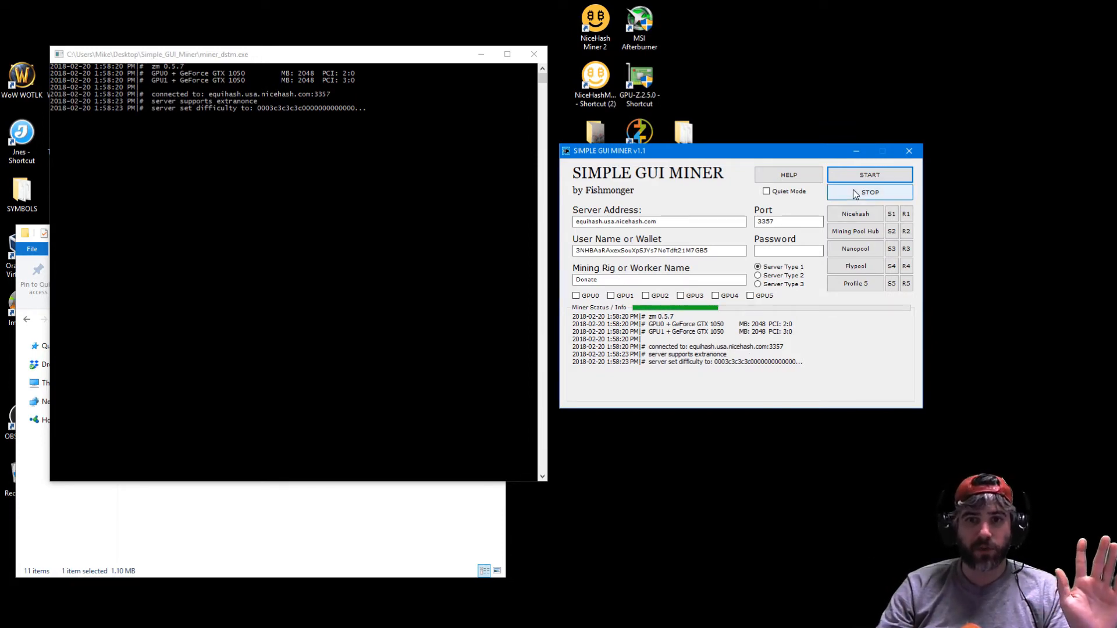
{"action": "left_click", "coordinate": [868, 193]}
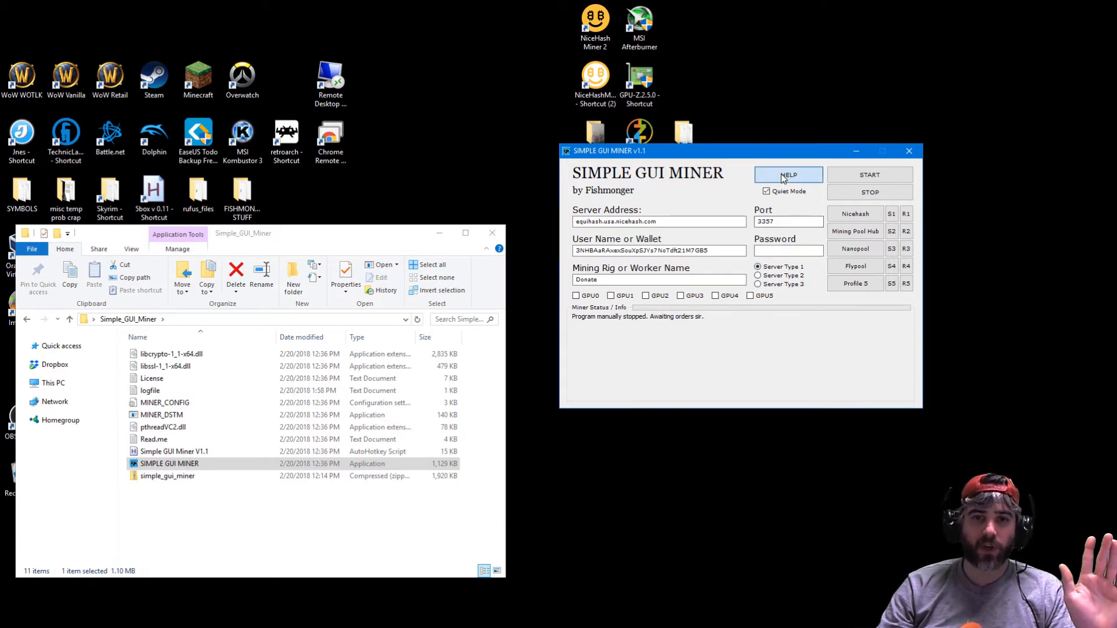
{"action": "left_click", "coordinate": [788, 175]}
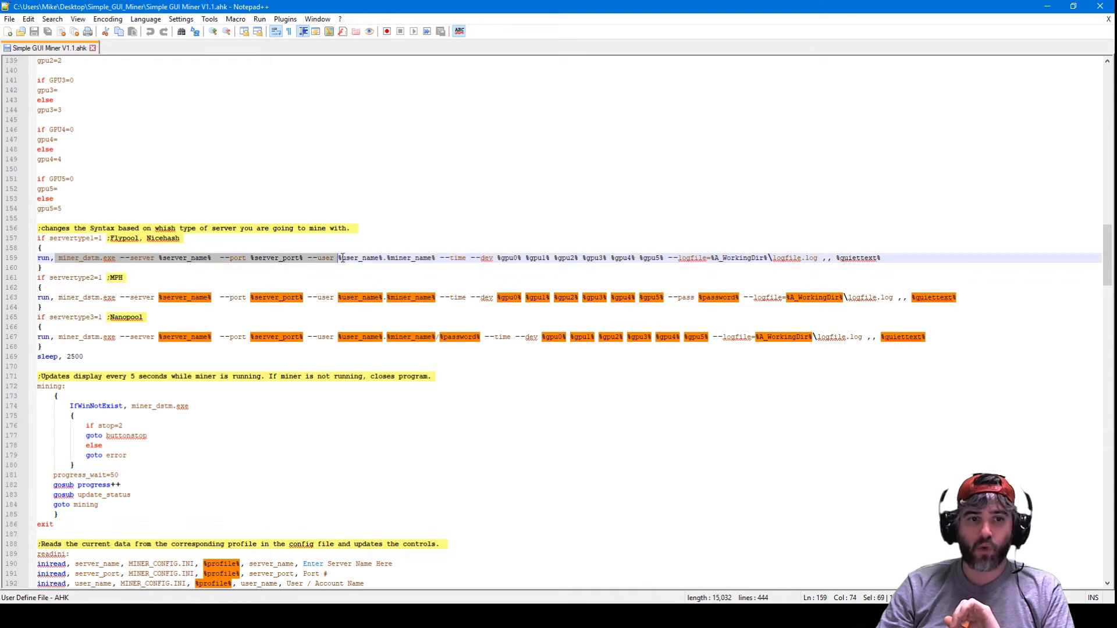
- Review the script's three server-type run commands around lines 156–169, including the MPH variant
{"action": "left_click", "coordinate": [364, 258]}
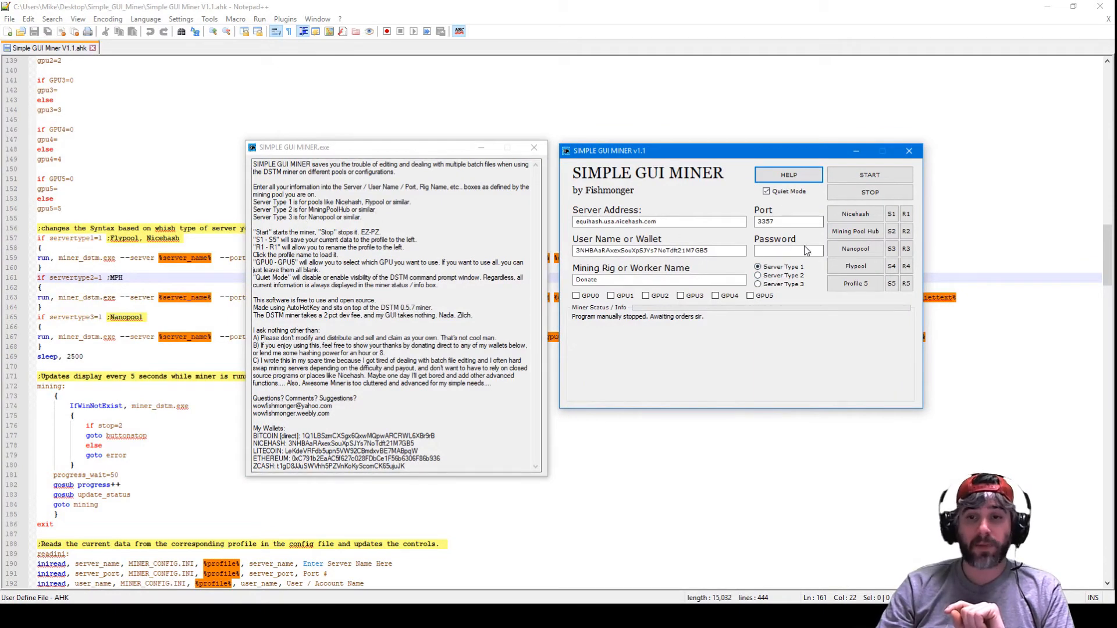
{"action": "left_click", "coordinate": [854, 231]}
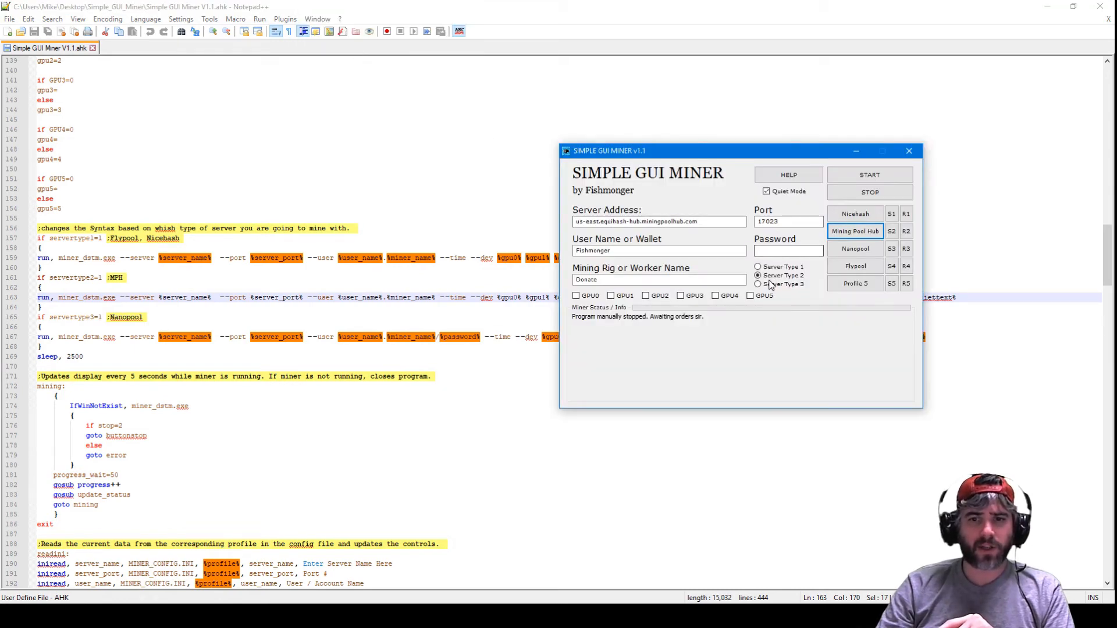
{"action": "left_click", "coordinate": [788, 175]}
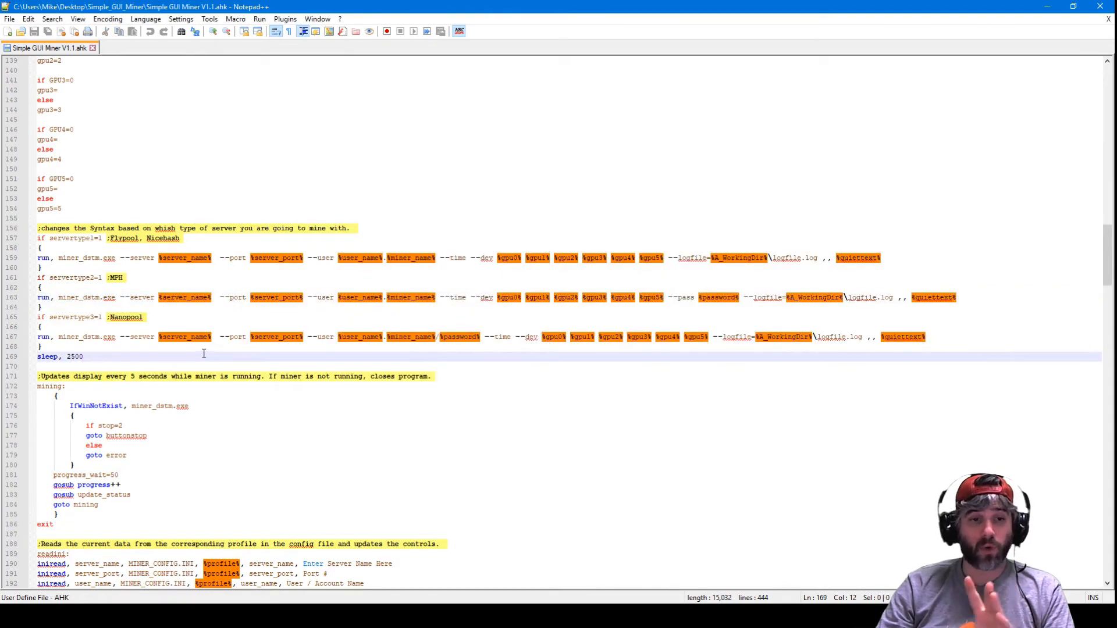
{"action": "mouse_move", "coordinate": [368, 343]}
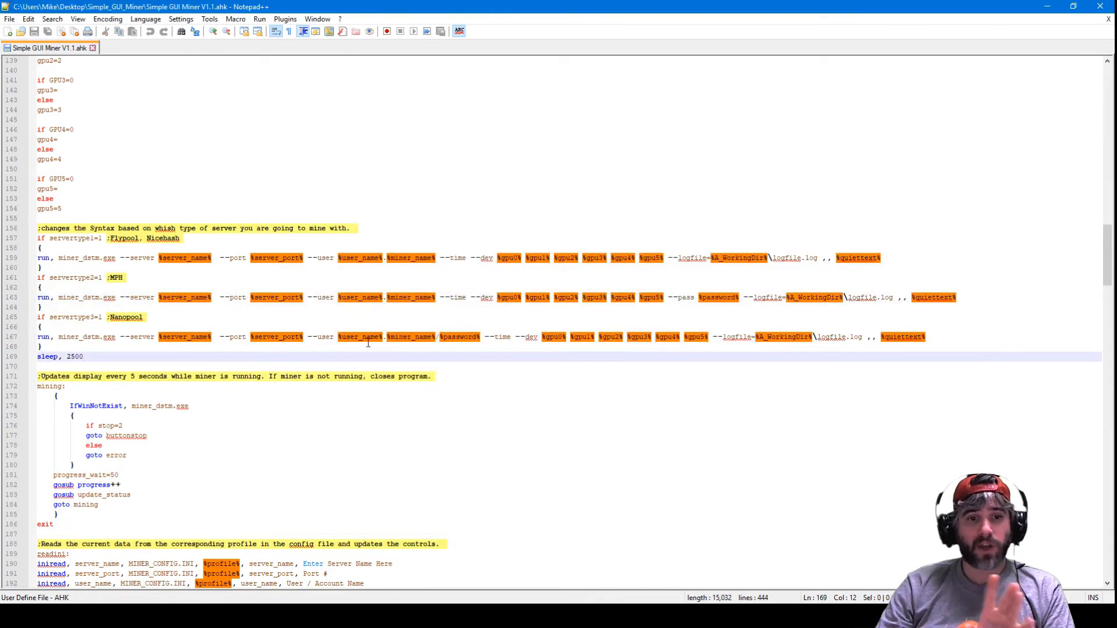
{"action": "left_click", "coordinate": [438, 336]}
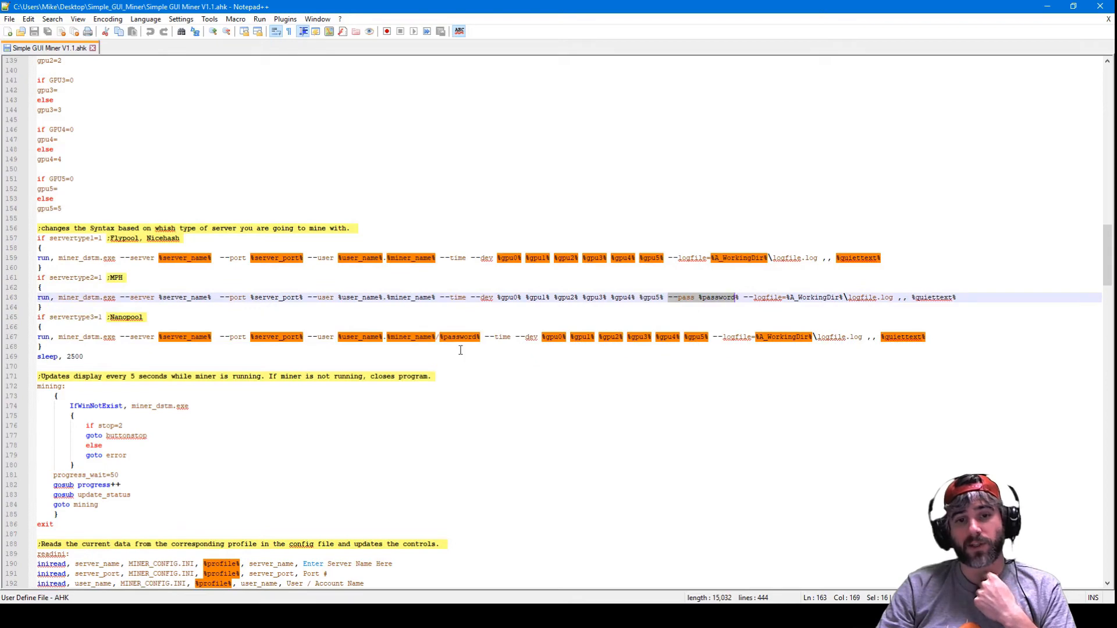
{"action": "left_click", "coordinate": [432, 376]}
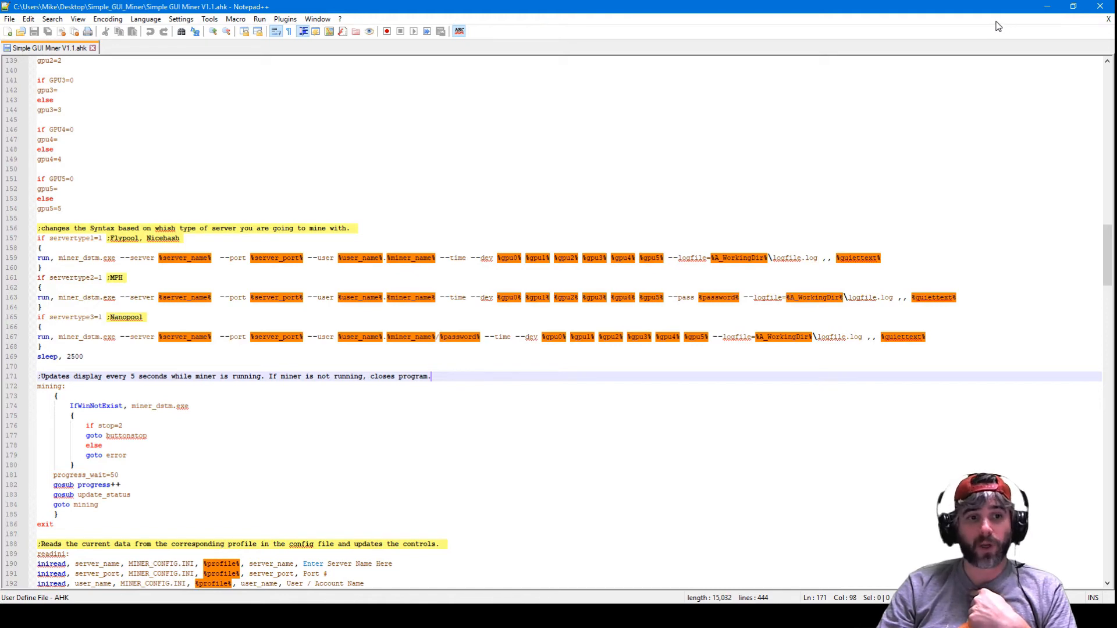
{"action": "mouse_move", "coordinate": [994, 25]}
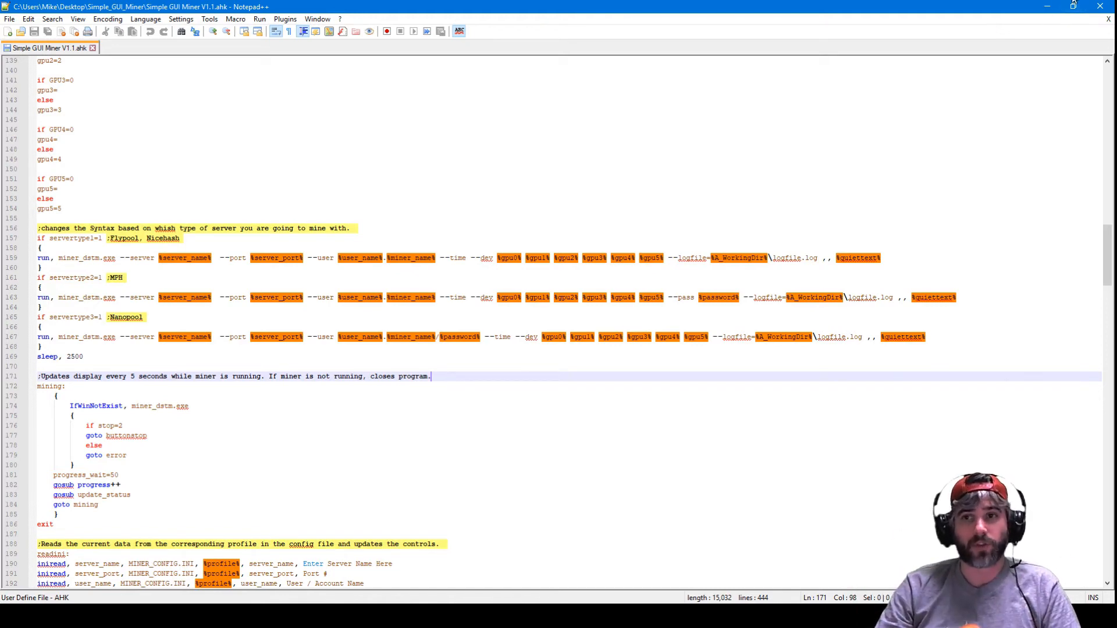
{"action": "mouse_move", "coordinate": [149, 268]}
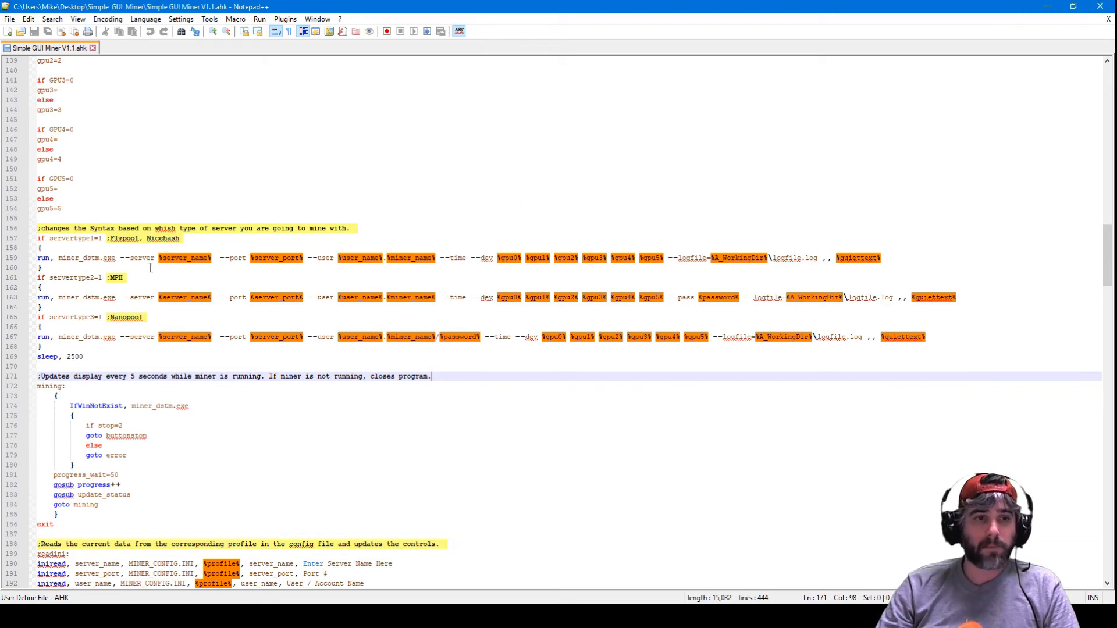
{"action": "mouse_move", "coordinate": [477, 273]}
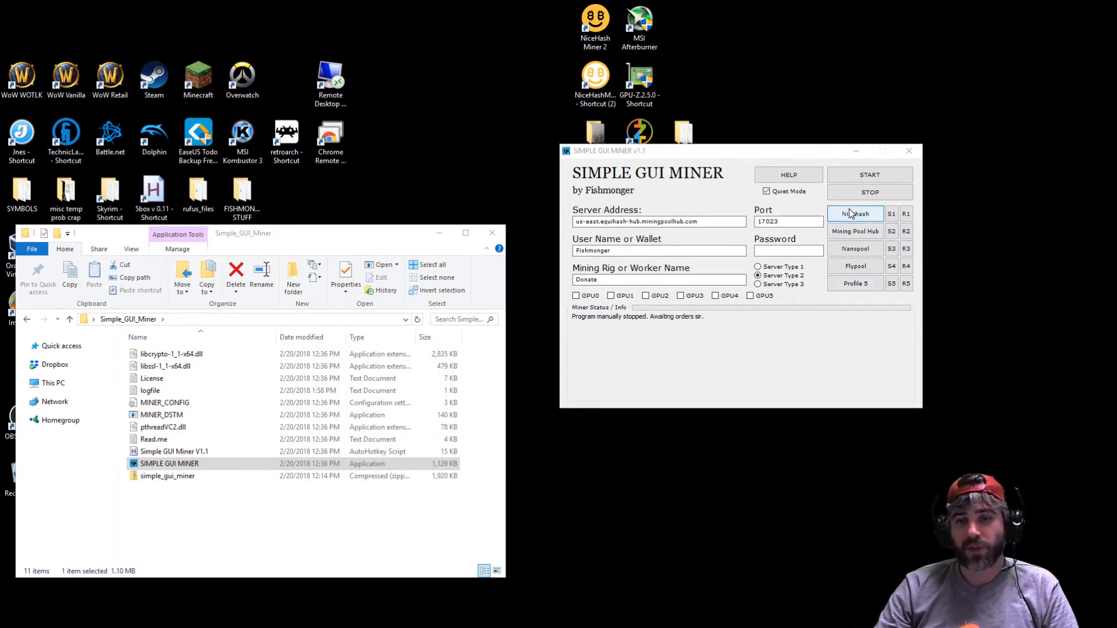
- Load Flypool settings with GPU1 and rename Profile 5 to Flypool 1
{"action": "left_click", "coordinate": [854, 266]}
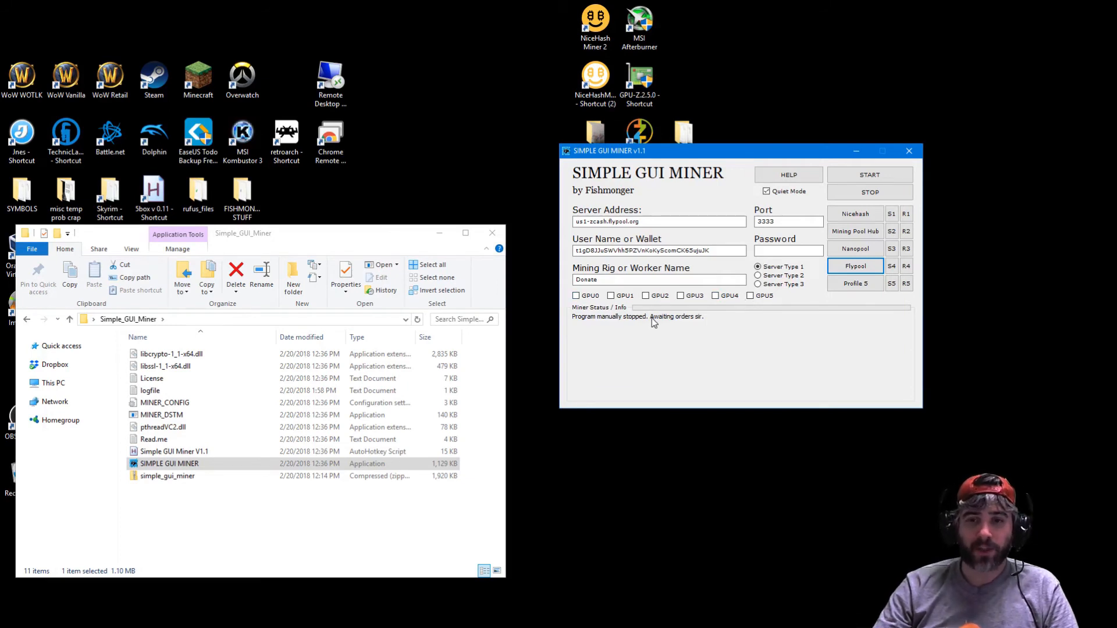
{"action": "mouse_move", "coordinate": [679, 326]}
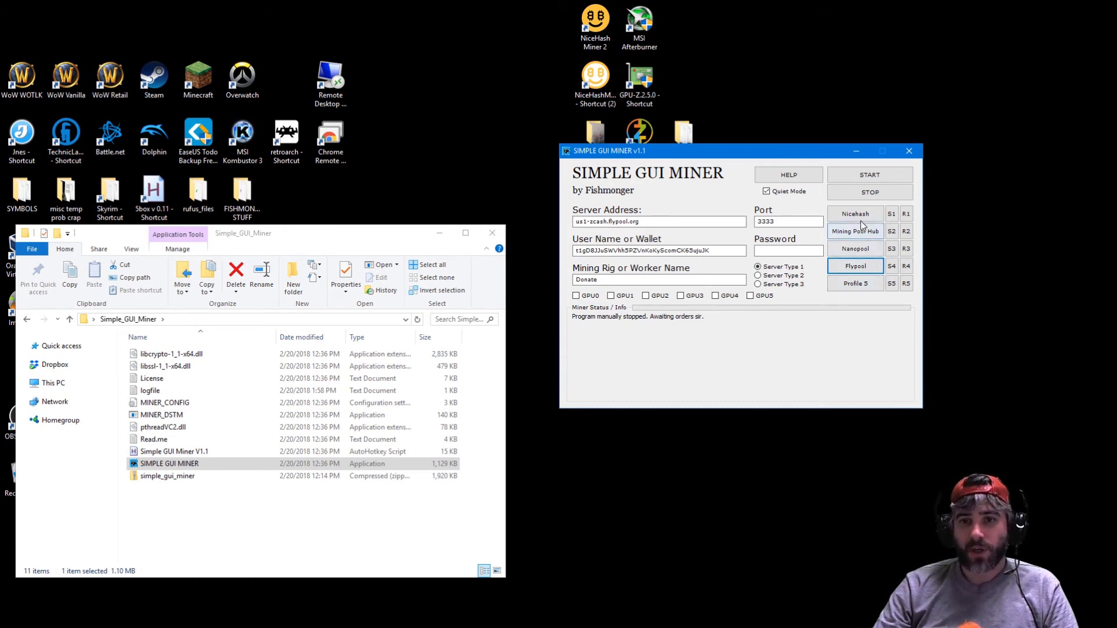
{"action": "mouse_move", "coordinate": [620, 305]}
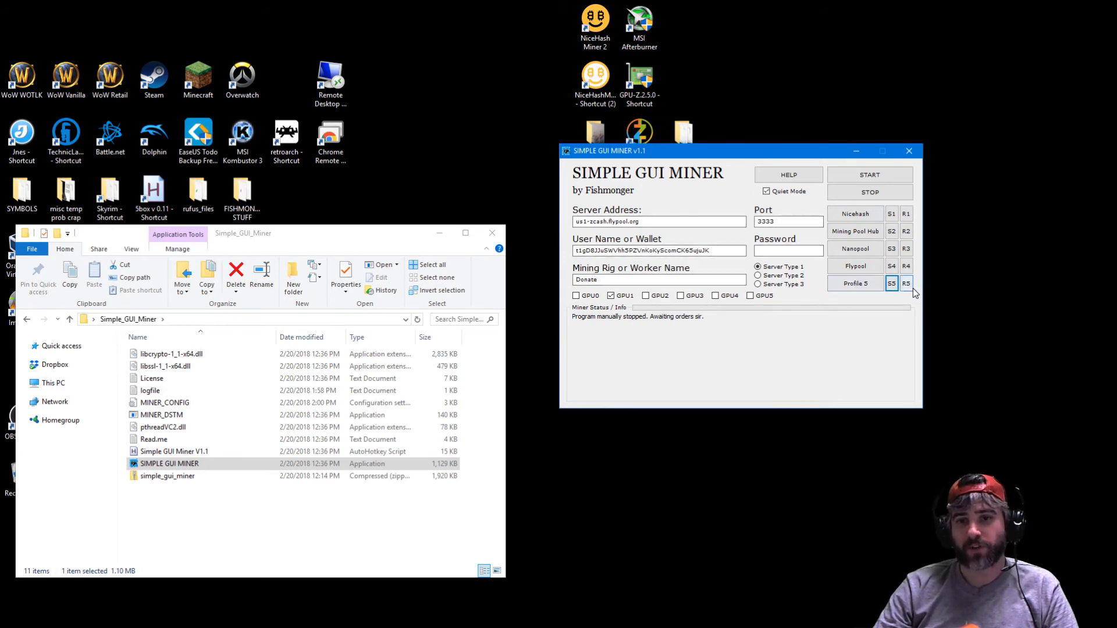
{"action": "left_click", "coordinate": [855, 283]}
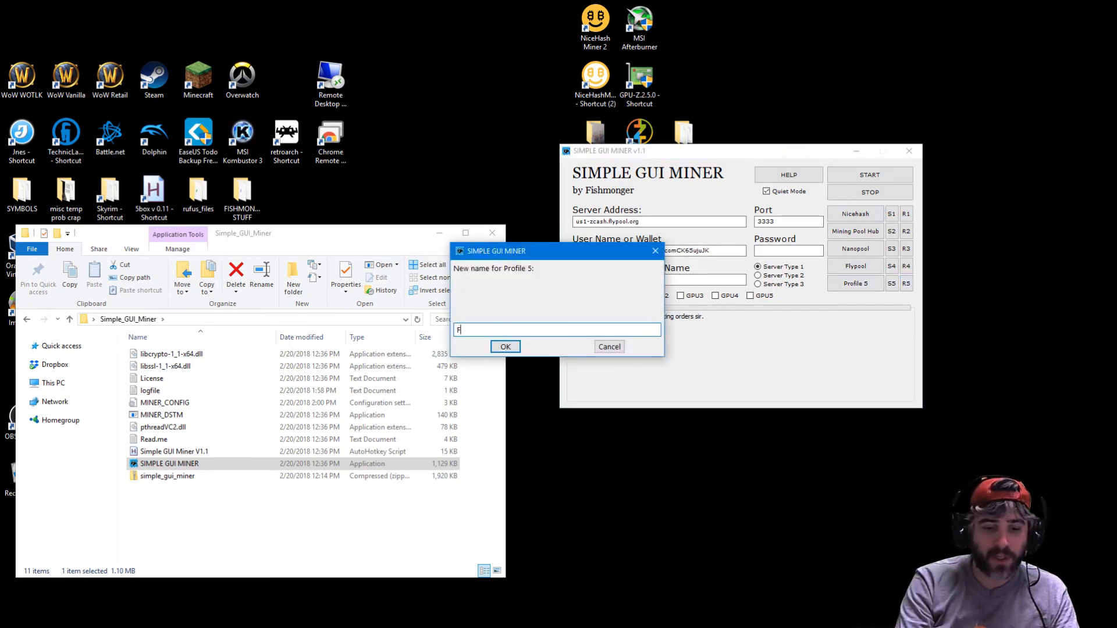
{"action": "left_click", "coordinate": [505, 346]}
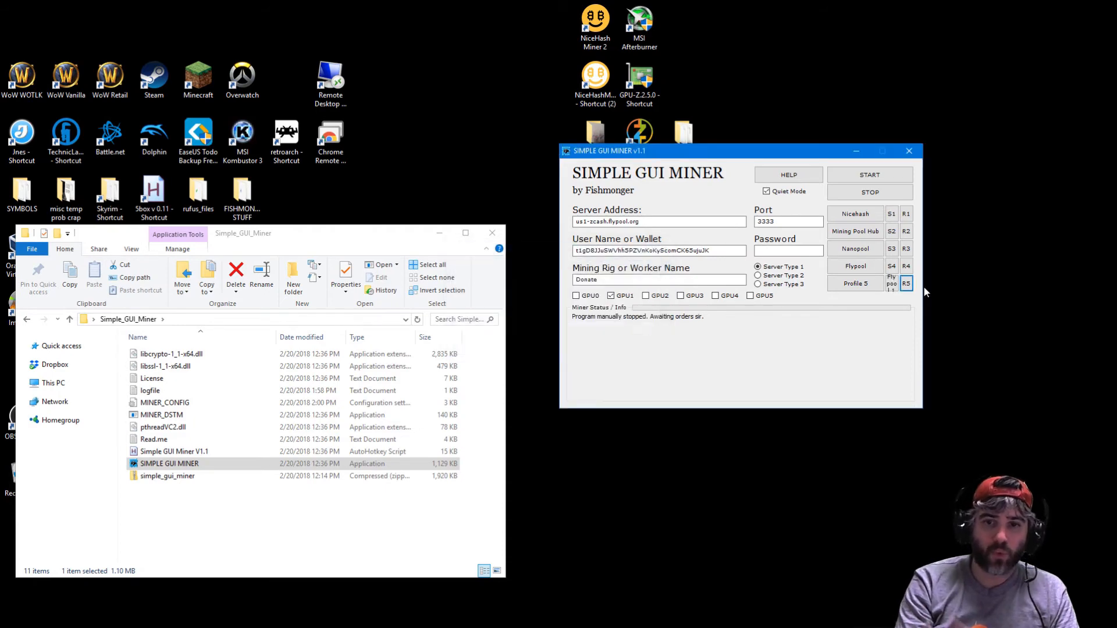
{"action": "mouse_move", "coordinate": [896, 290]}
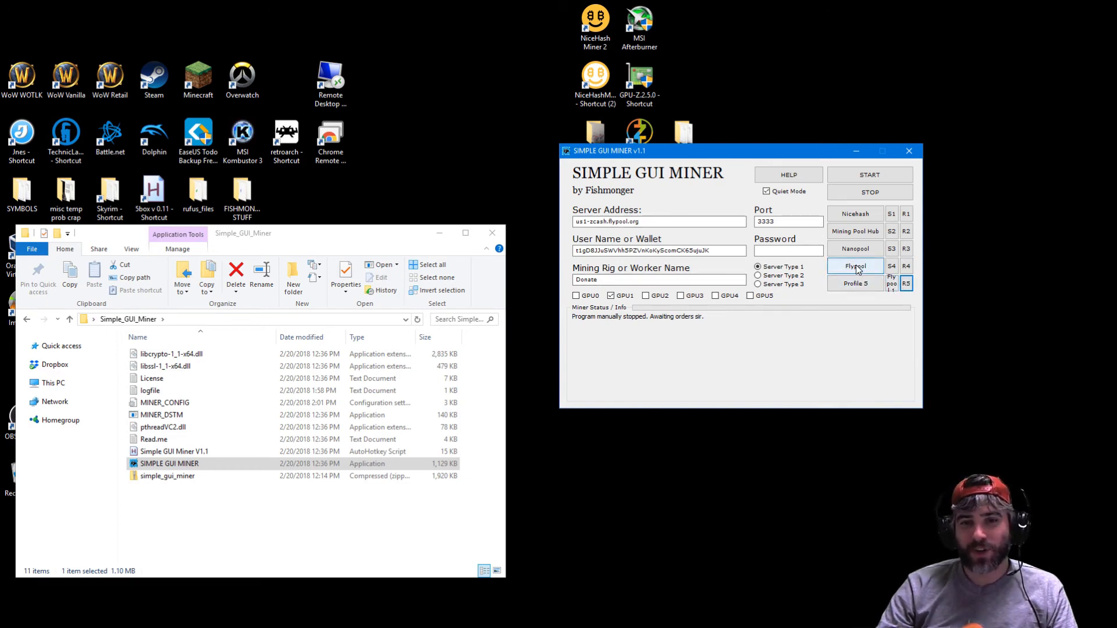
- Load the Flypool profile and start mining on GPU1 against us1-zcash.flypool.org
{"action": "left_click", "coordinate": [855, 265]}
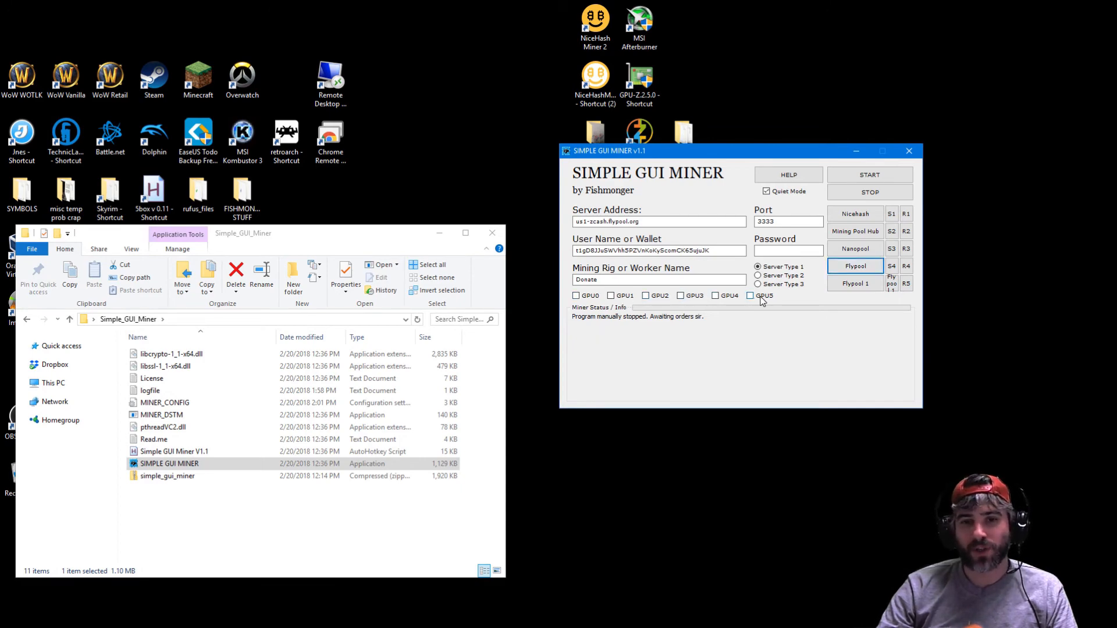
{"action": "mouse_move", "coordinate": [759, 300]}
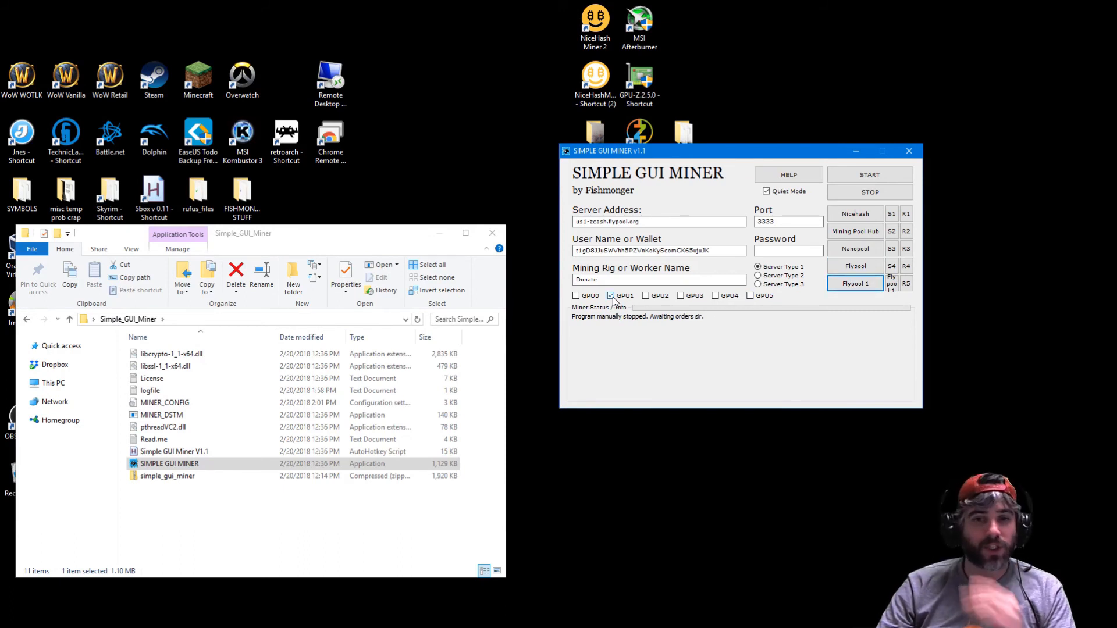
{"action": "mouse_move", "coordinate": [712, 295]}
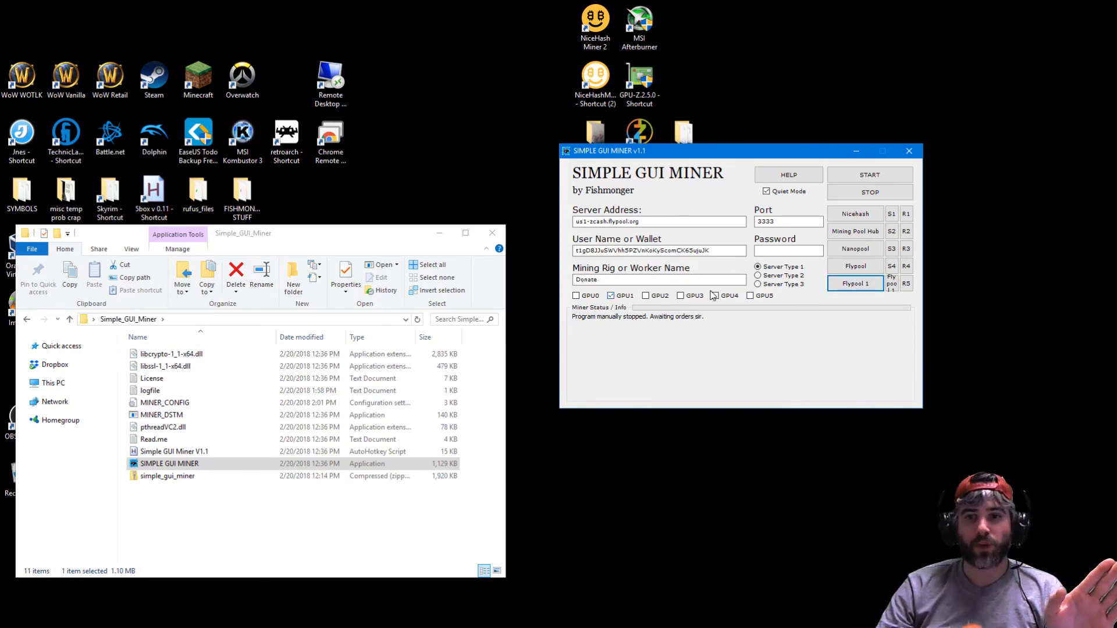
{"action": "left_click", "coordinate": [868, 174]}
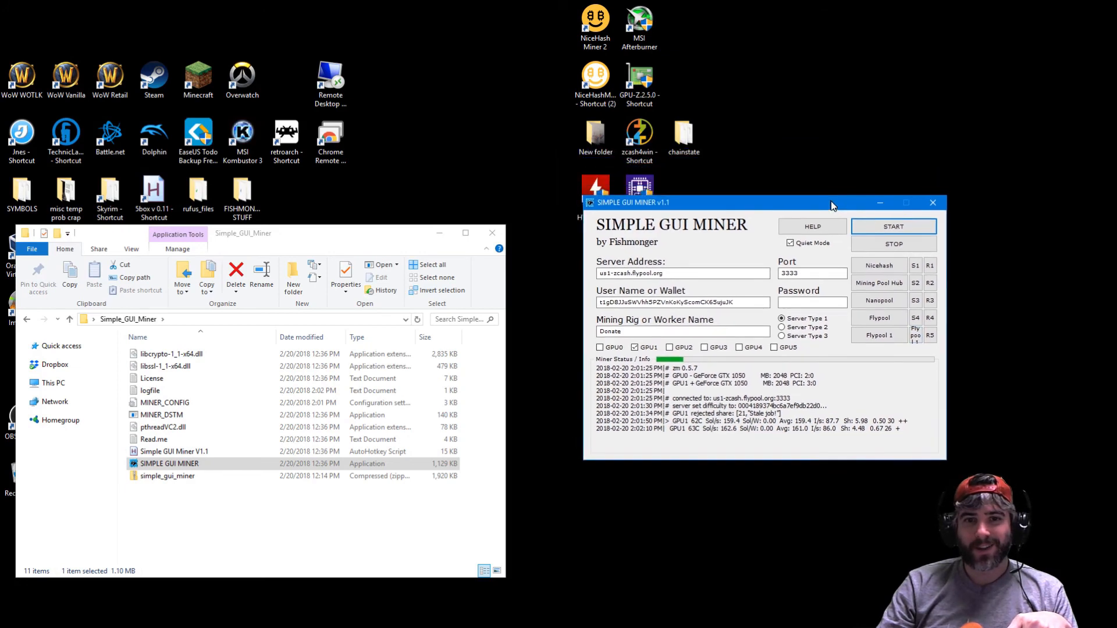
- Move the miner window higher and rename profile 4 to 'Flypooool'
{"action": "left_click_drag", "start_coordinate": [712, 203], "coordinate": [712, 170]}
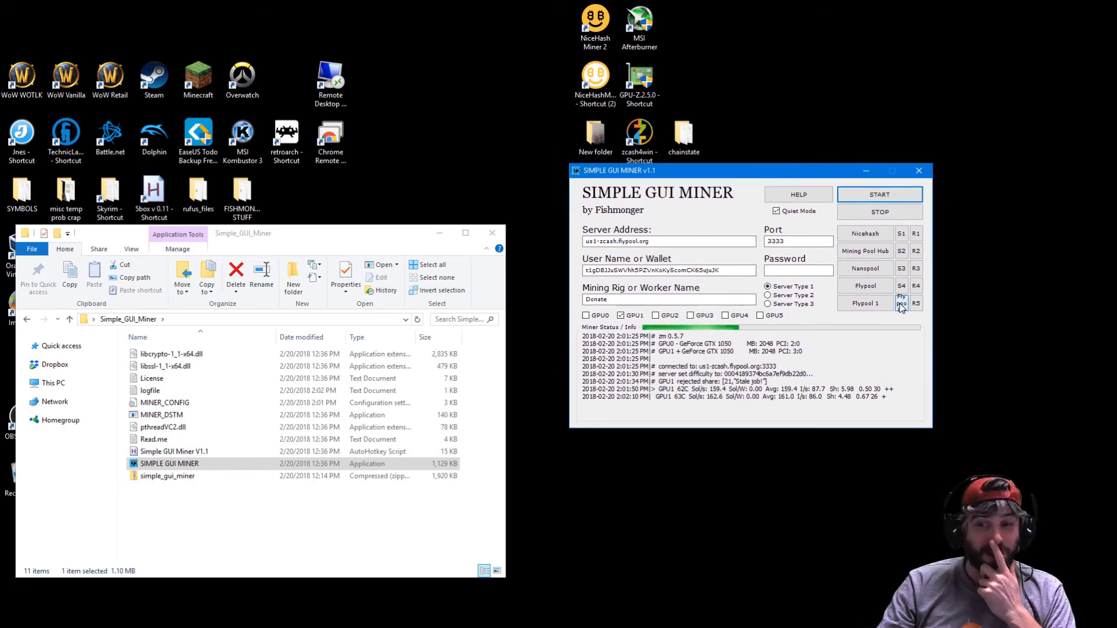
{"action": "left_click", "coordinate": [916, 302]}
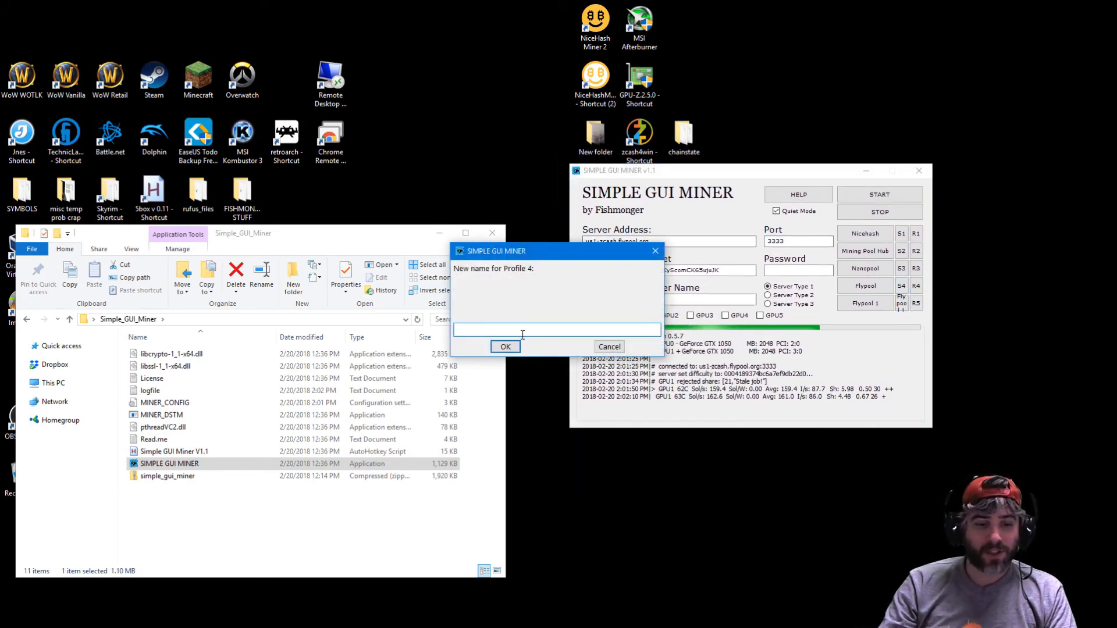
{"action": "type", "text": "Flypooool"}
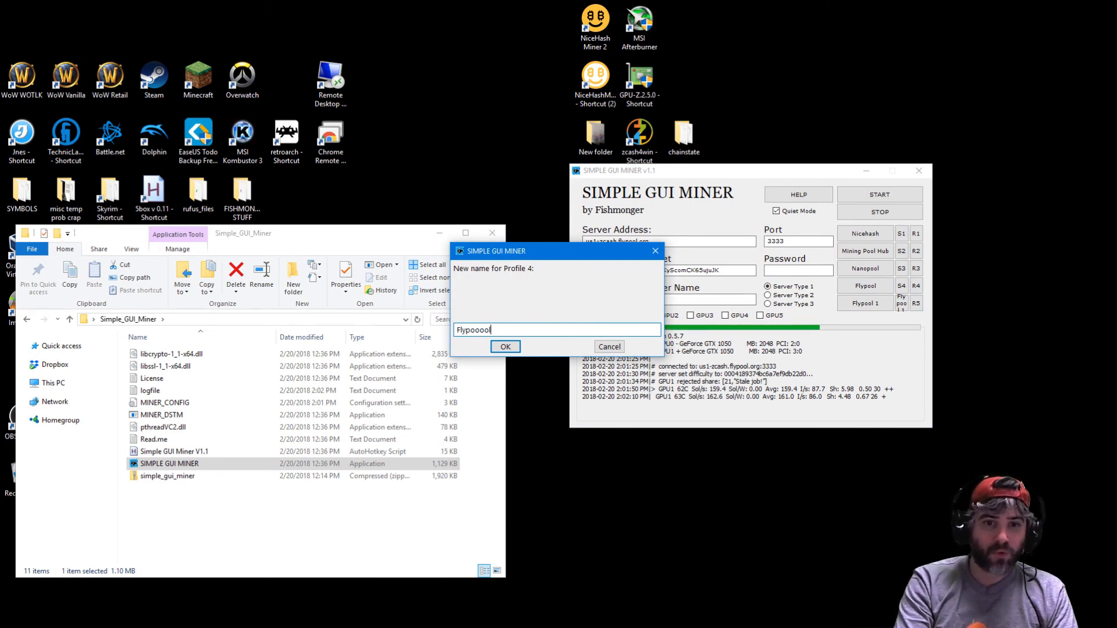
{"action": "left_click", "coordinate": [504, 346]}
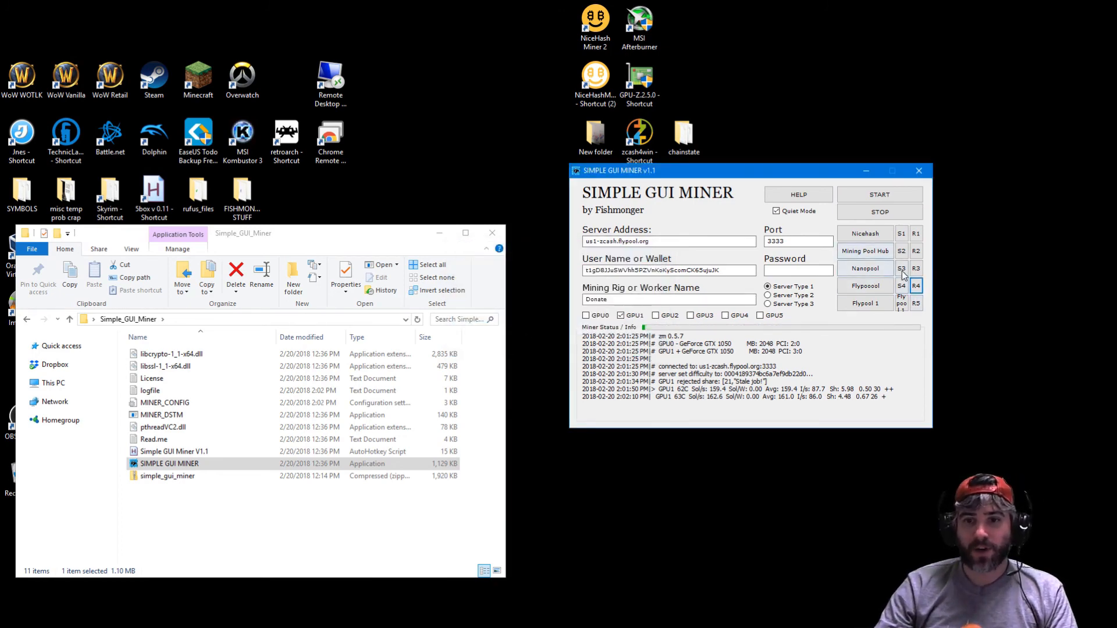